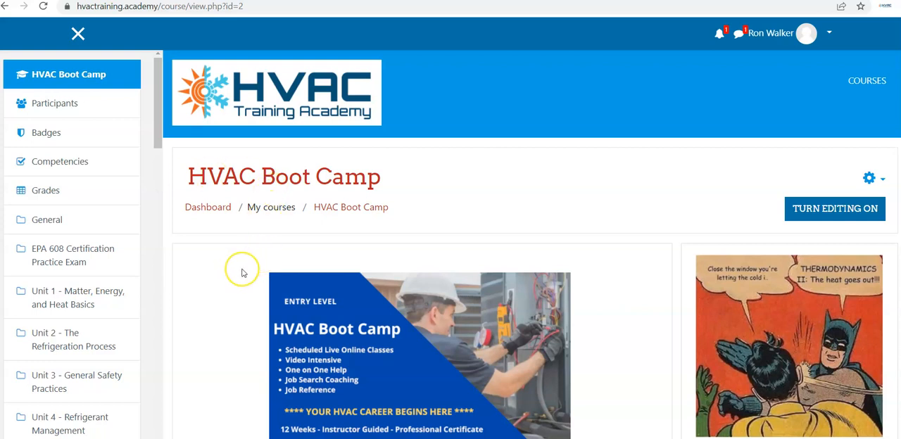
# Scroll down the HVAC Boot Camp course page through its unit sections.
pyautogui.scroll(-3)
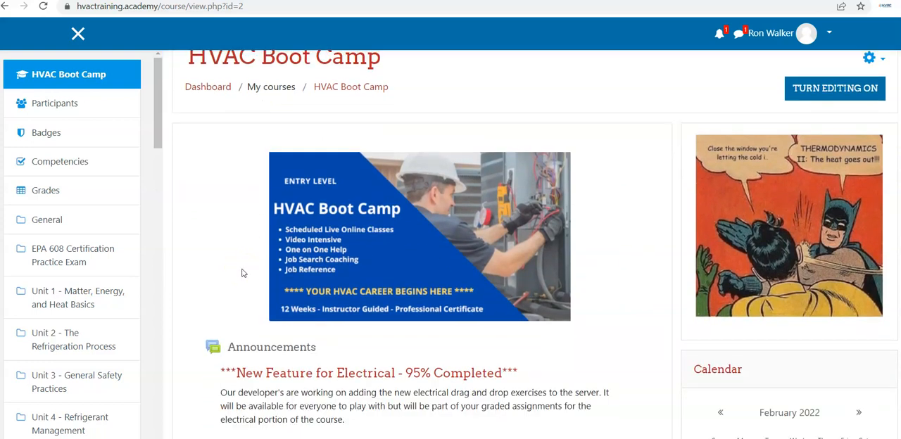
pyautogui.scroll(-3)
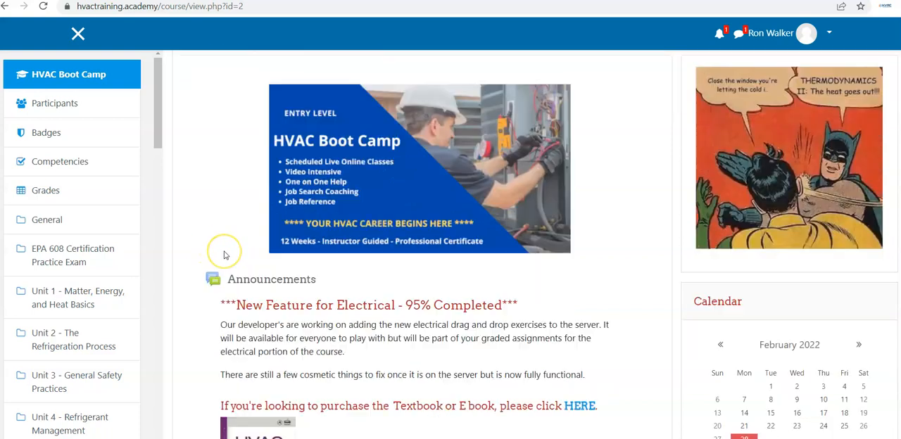
pyautogui.scroll(-3)
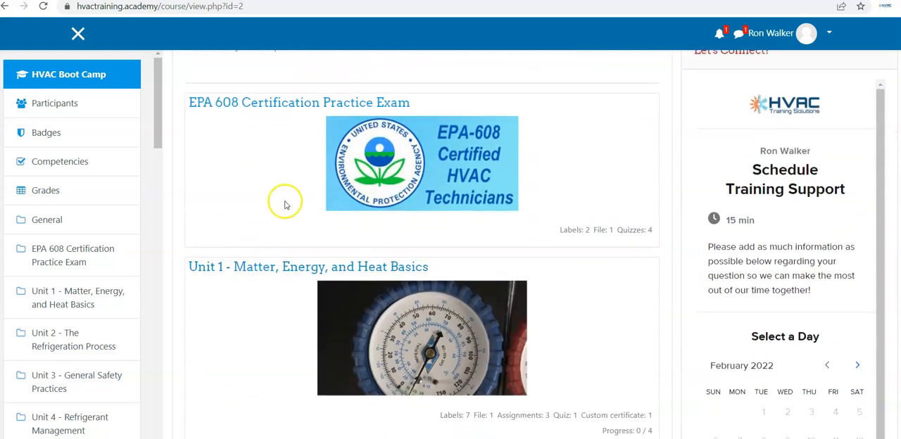
pyautogui.scroll(-3)
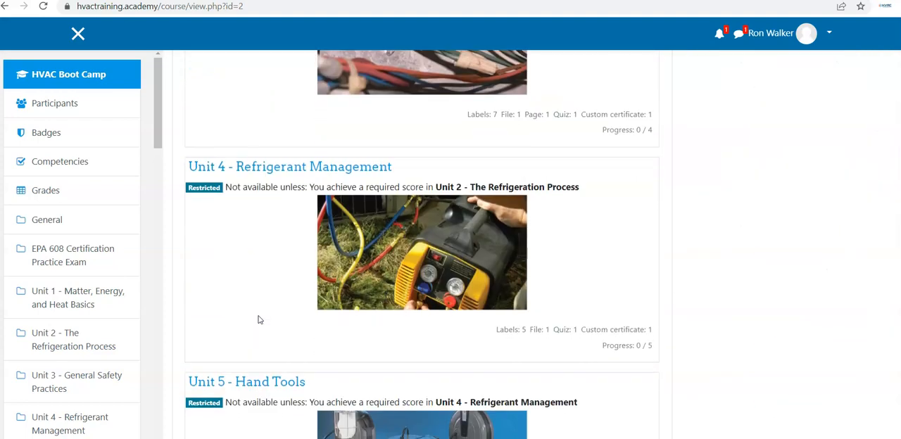
pyautogui.scroll(-3)
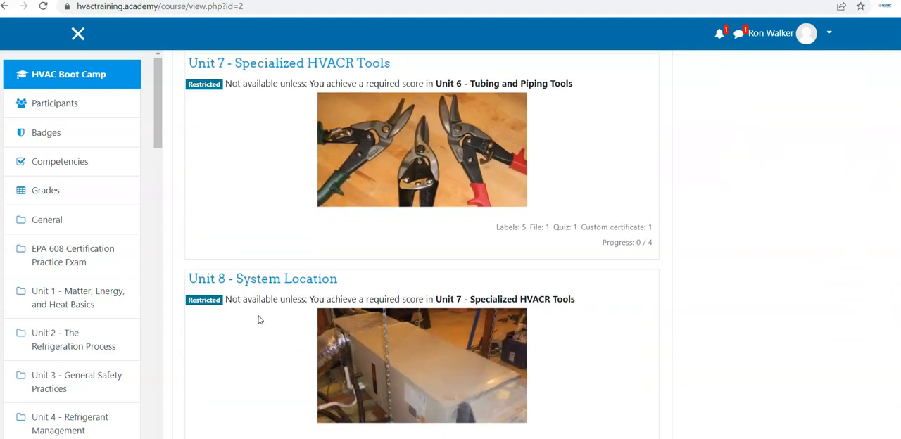
pyautogui.scroll(-3)
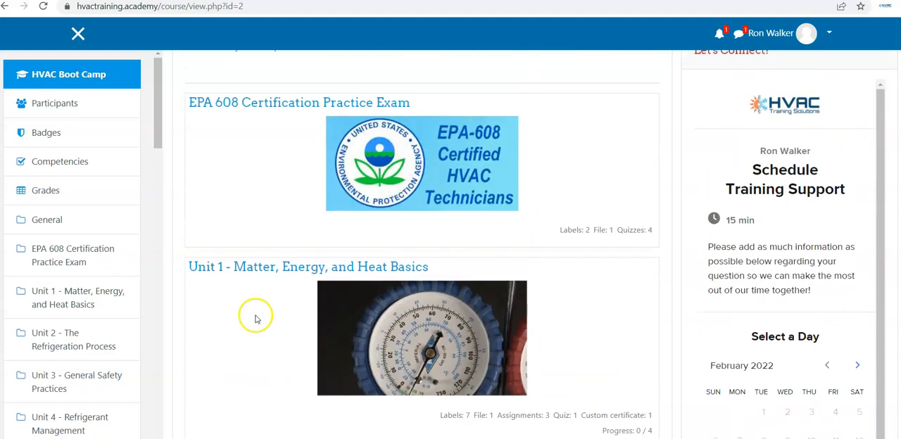
pyautogui.moveTo(282, 309)
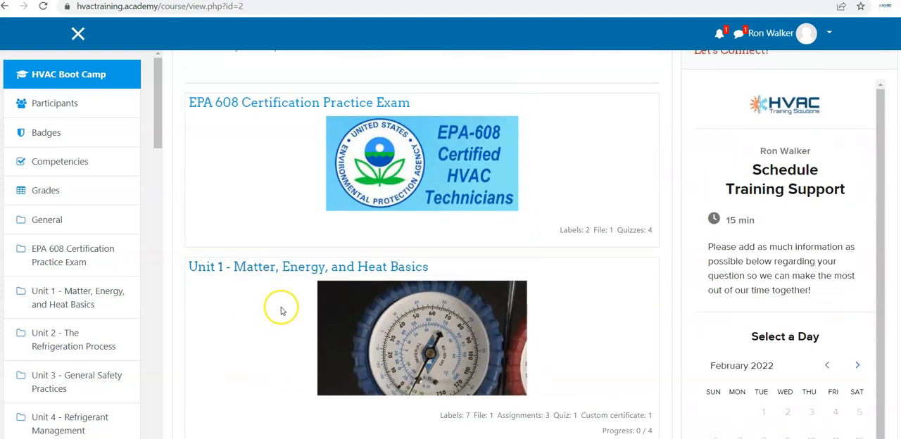
pyautogui.moveTo(288, 279)
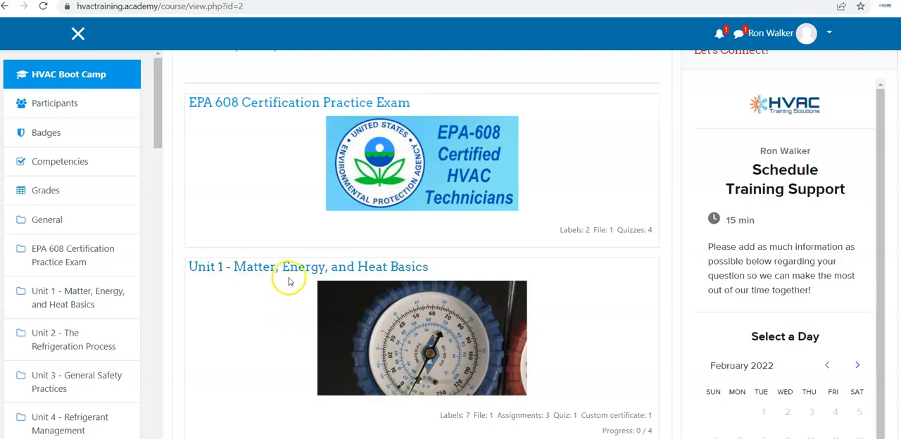
# Open Unit 1 - Matter, Energy, and Heat Basics and scroll to its Note Taking Guide.
pyautogui.click(304, 266)
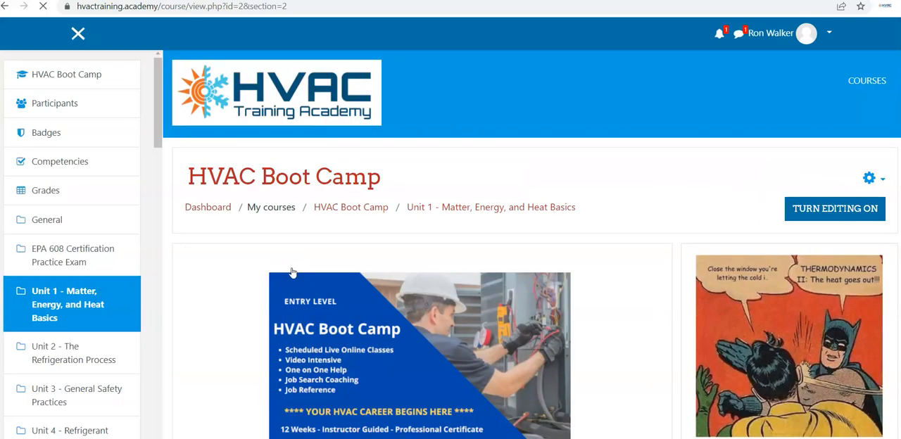
pyautogui.scroll(-3)
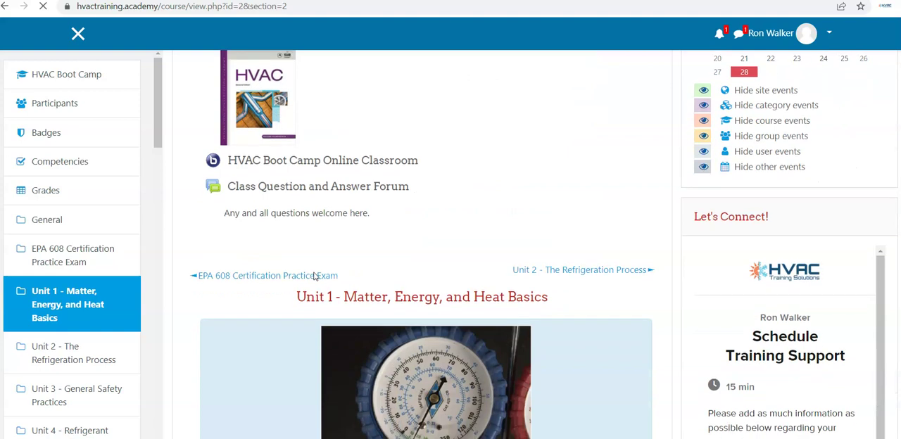
pyautogui.scroll(-3)
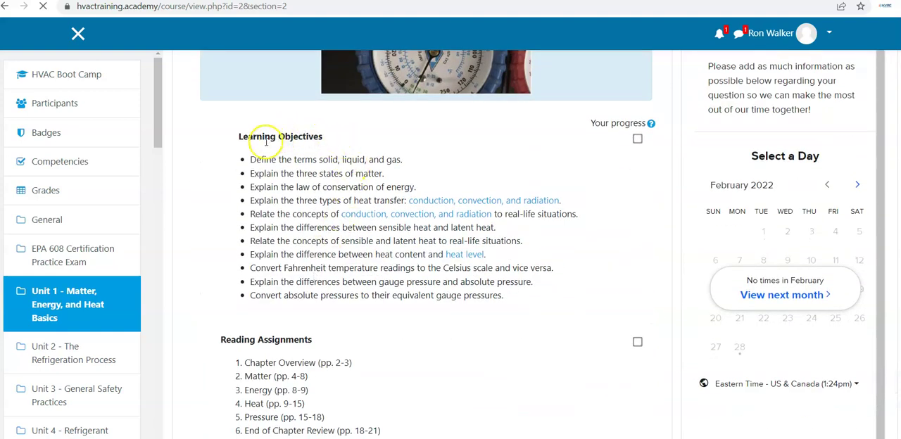
pyautogui.scroll(-3)
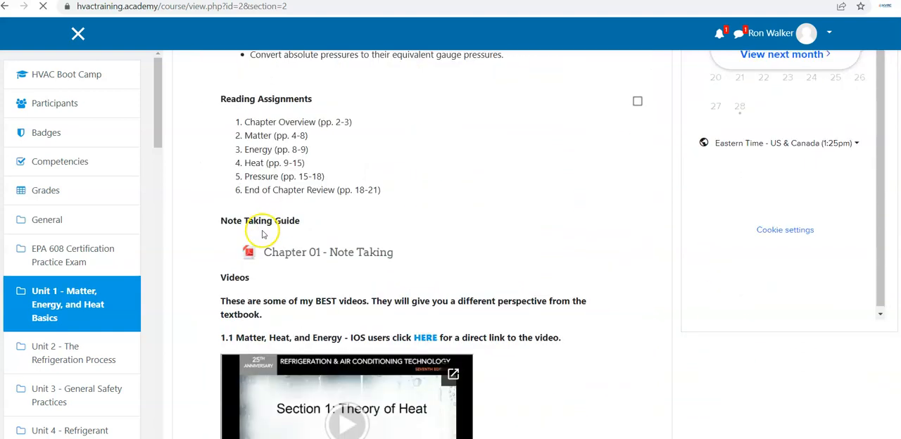
pyautogui.moveTo(349, 253)
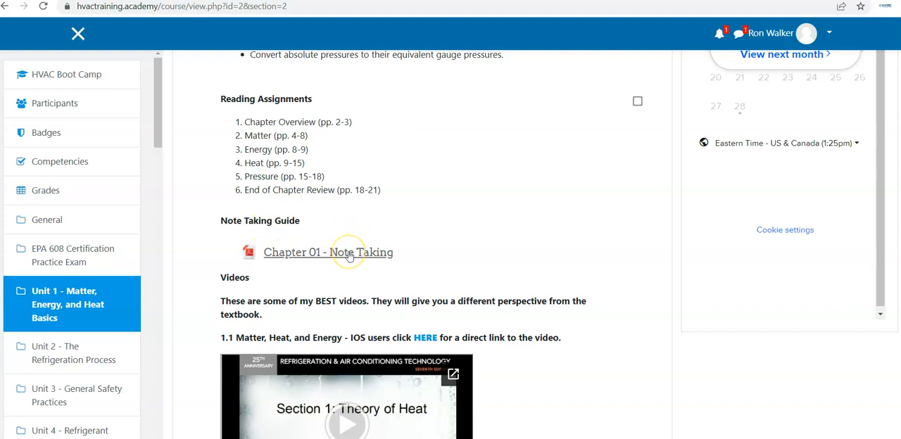
# Open the 'Chapter 01 - Note Taking' guide as a PDF in the browser viewer.
pyautogui.click(328, 252)
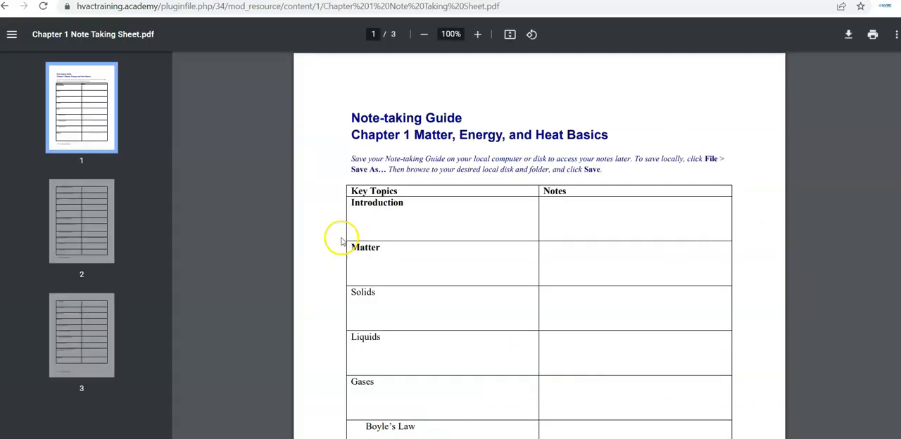
pyautogui.moveTo(299, 216)
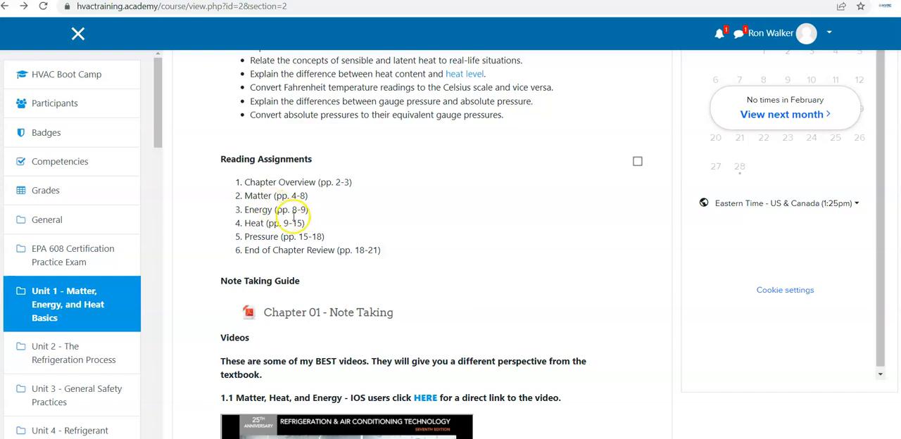
pyautogui.scroll(-3)
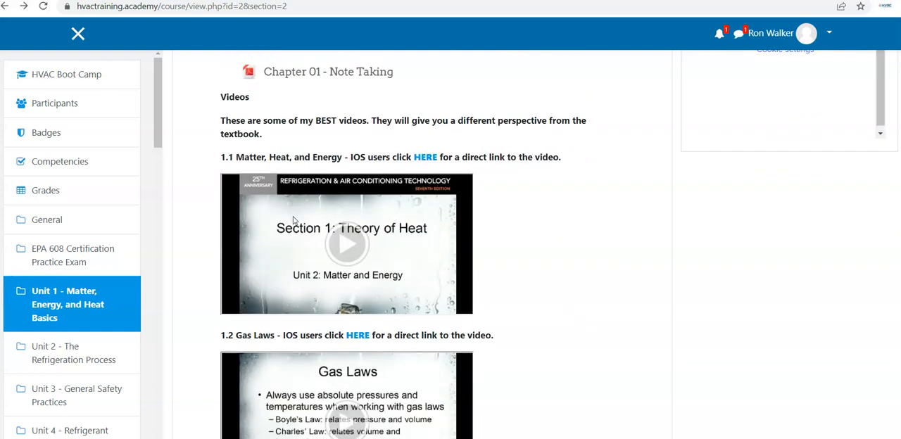
pyautogui.scroll(-3)
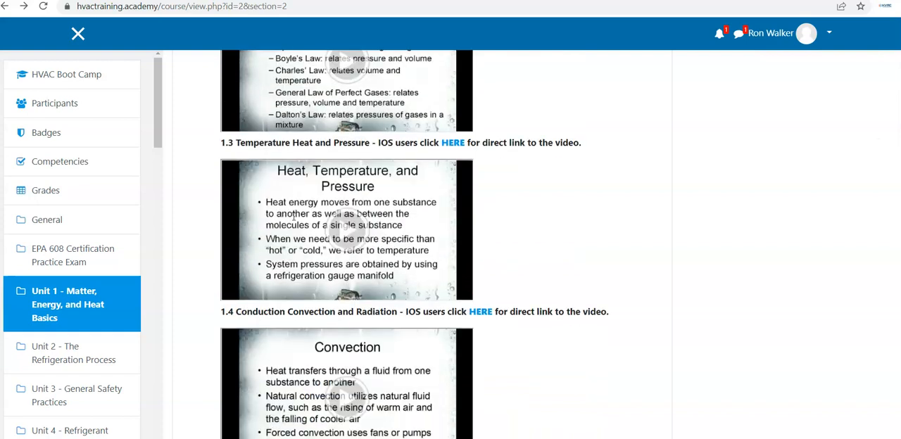
pyautogui.scroll(-3)
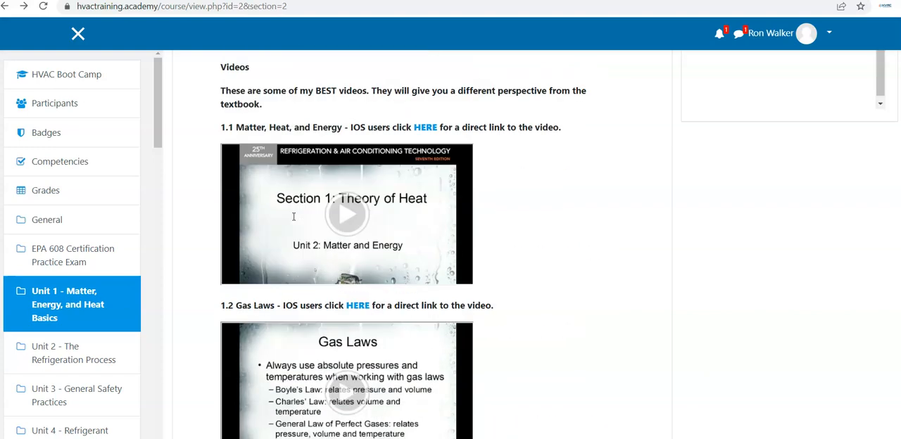
pyautogui.scroll(-3)
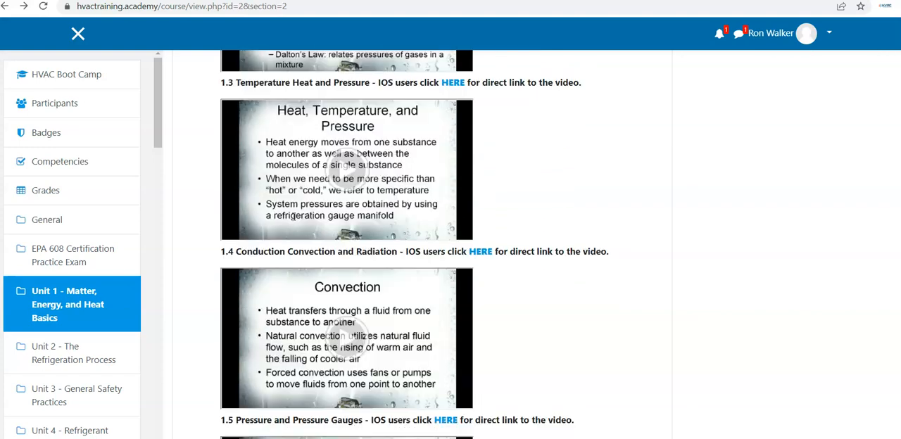
pyautogui.scroll(-3)
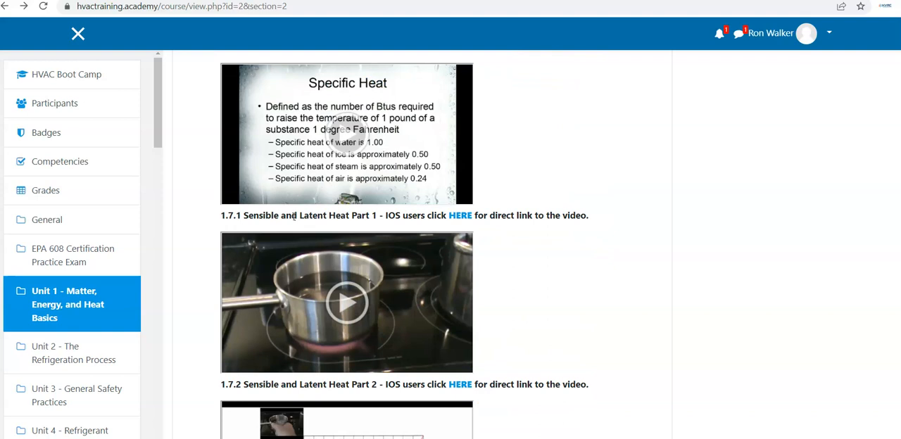
pyautogui.scroll(-3)
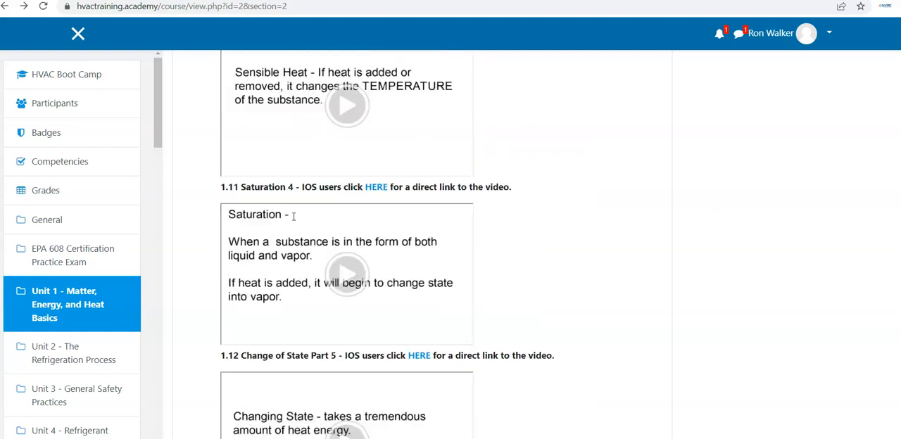
pyautogui.scroll(-3)
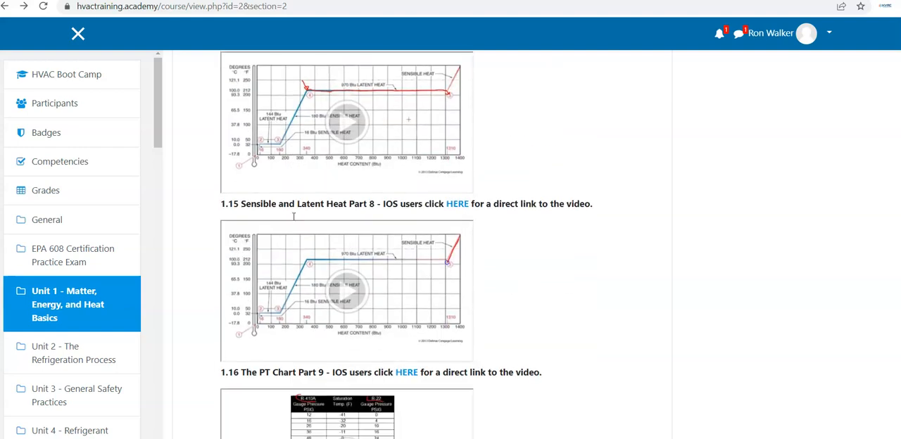
pyautogui.scroll(-3)
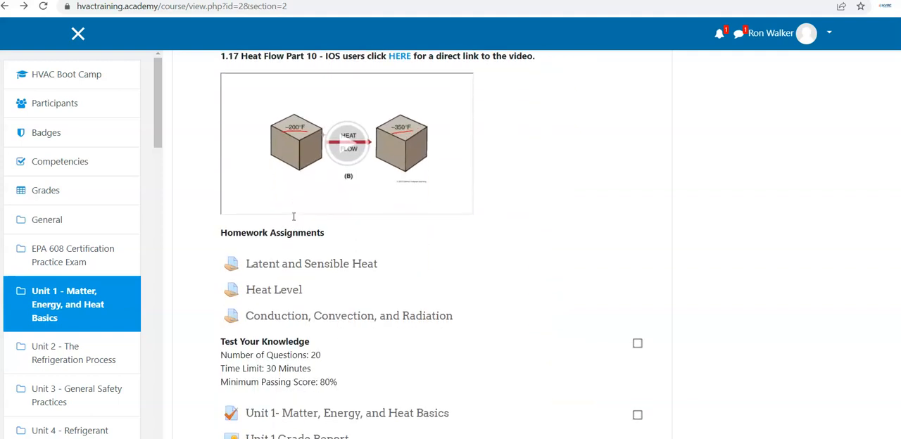
pyautogui.moveTo(256, 160)
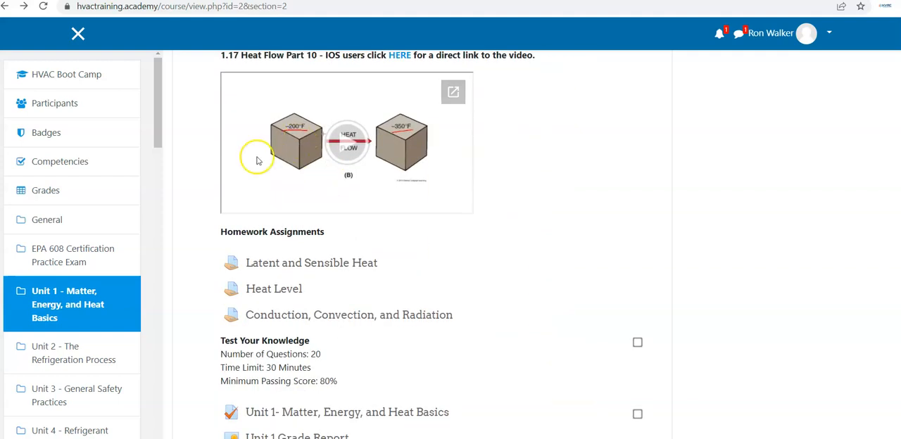
pyautogui.scroll(-3)
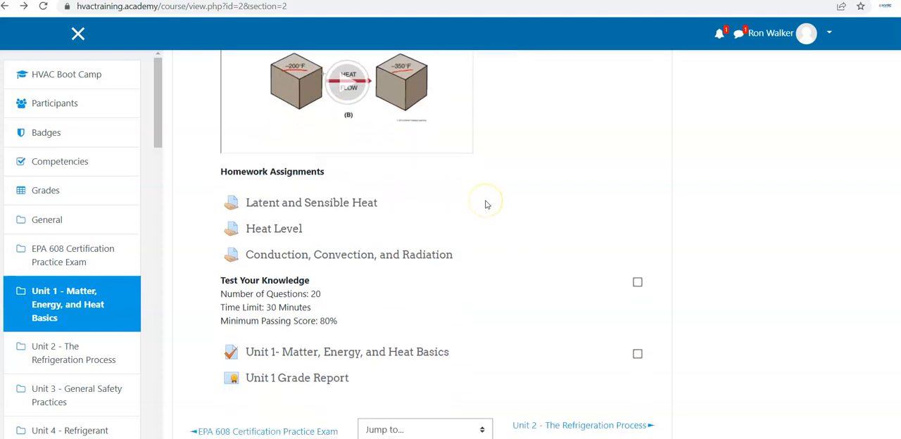
pyautogui.moveTo(224, 289)
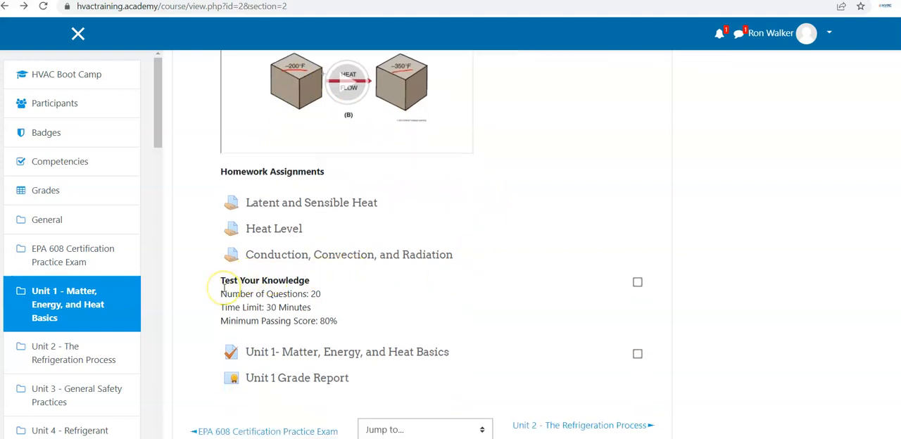
pyautogui.moveTo(287, 294)
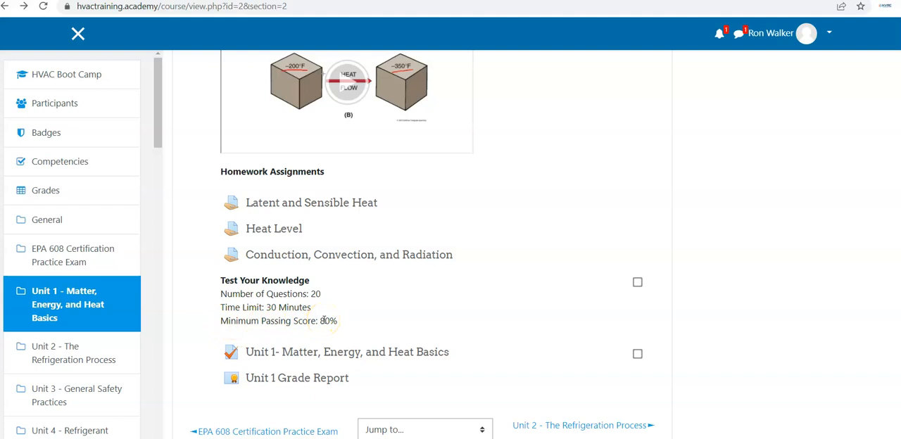
pyautogui.moveTo(287, 335)
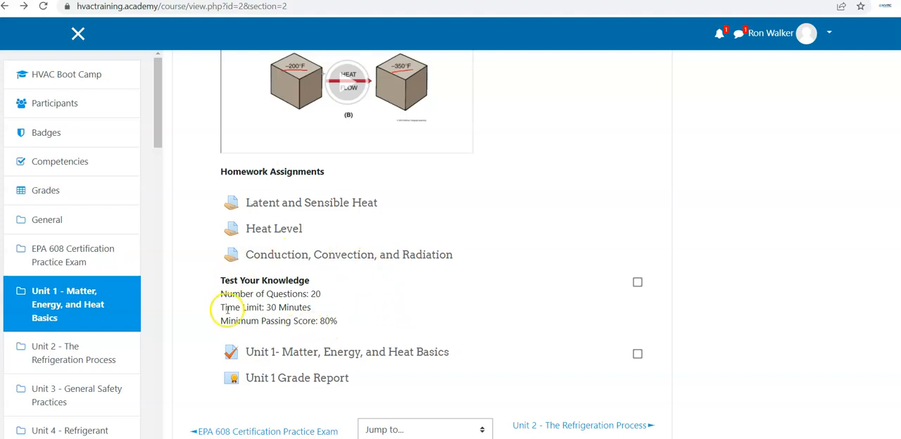
pyautogui.moveTo(392, 355)
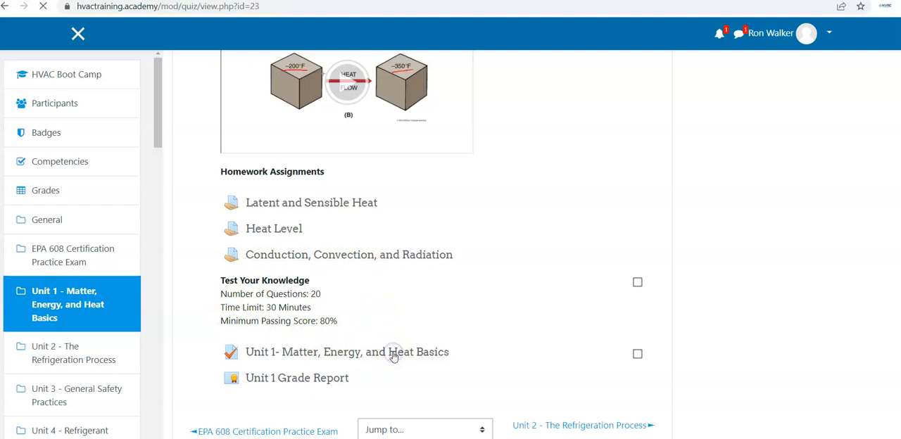
# Resume the Unit 1 quiz preview, answer question 1 with 14.7 psia, and go to question 2.
pyautogui.click(343, 352)
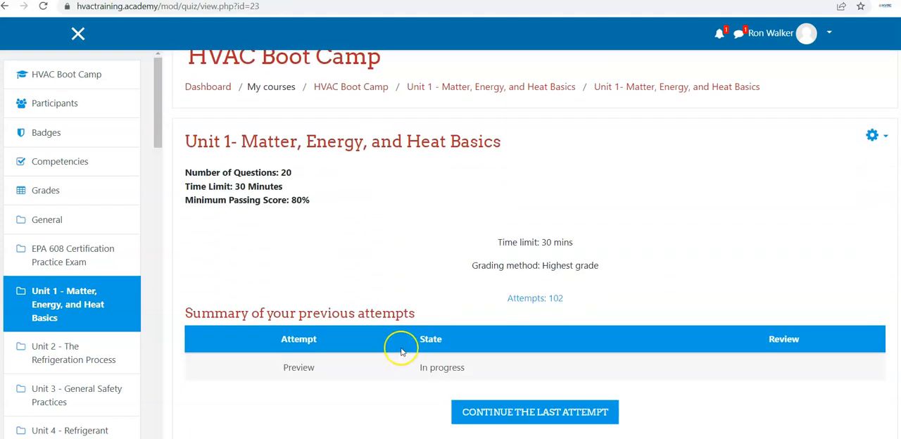
pyautogui.moveTo(506, 254)
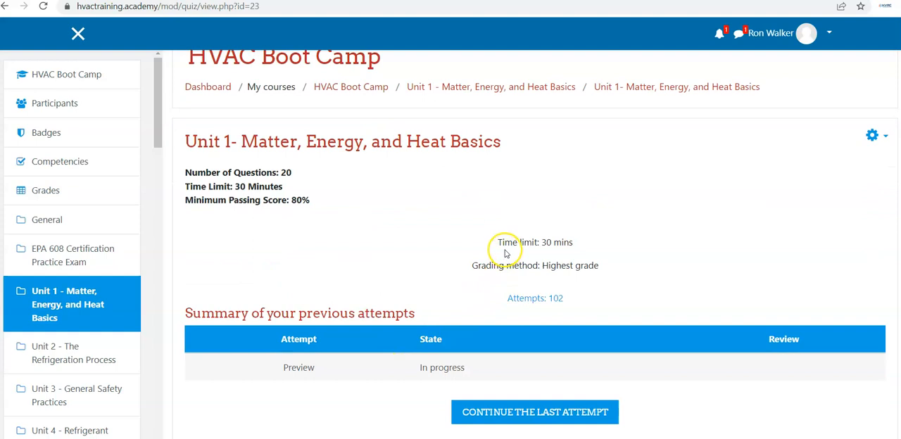
pyautogui.scroll(-3)
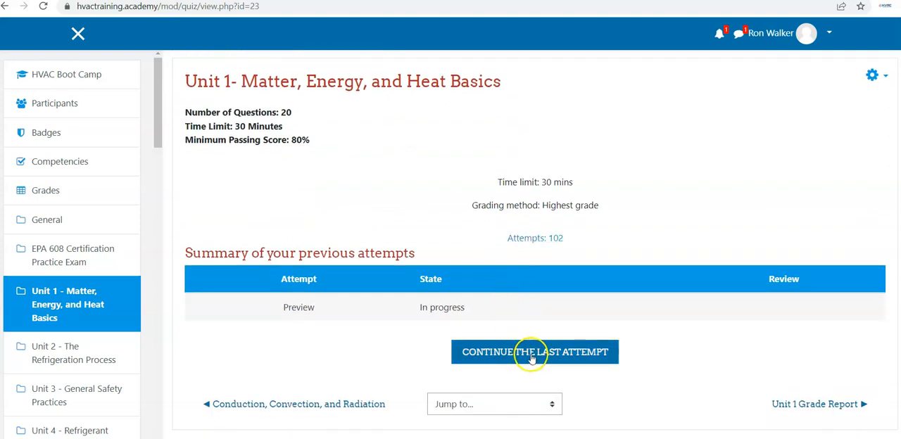
pyautogui.moveTo(520, 354)
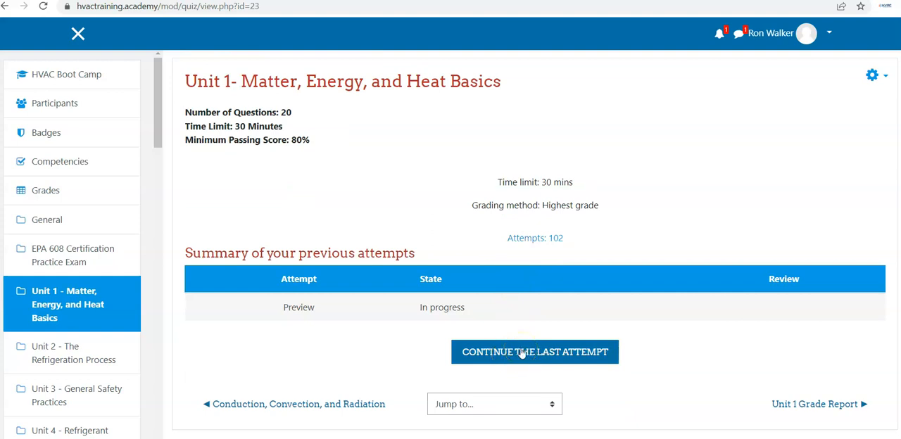
pyautogui.click(534, 352)
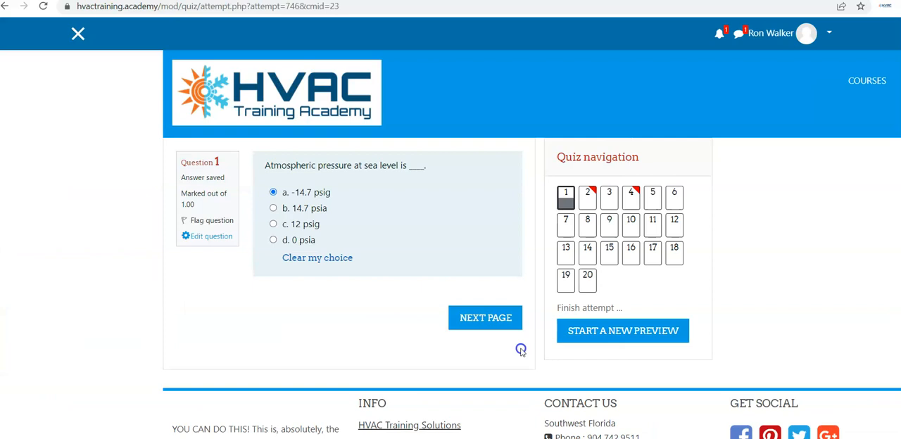
pyautogui.moveTo(392, 202)
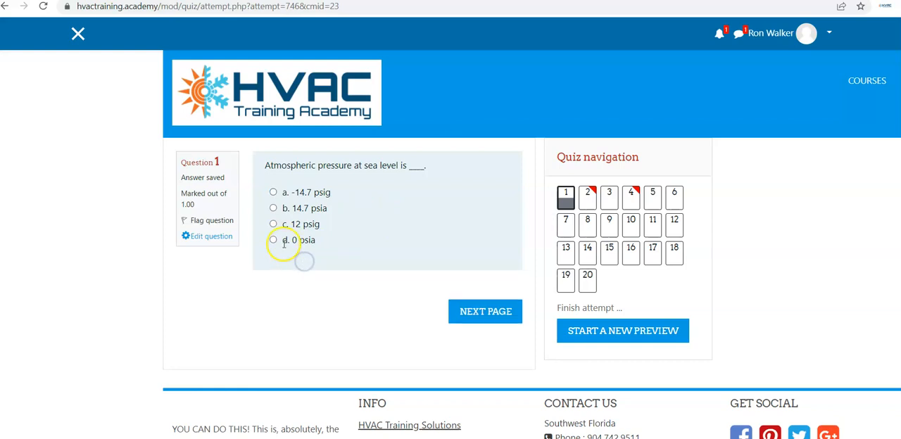
pyautogui.click(273, 207)
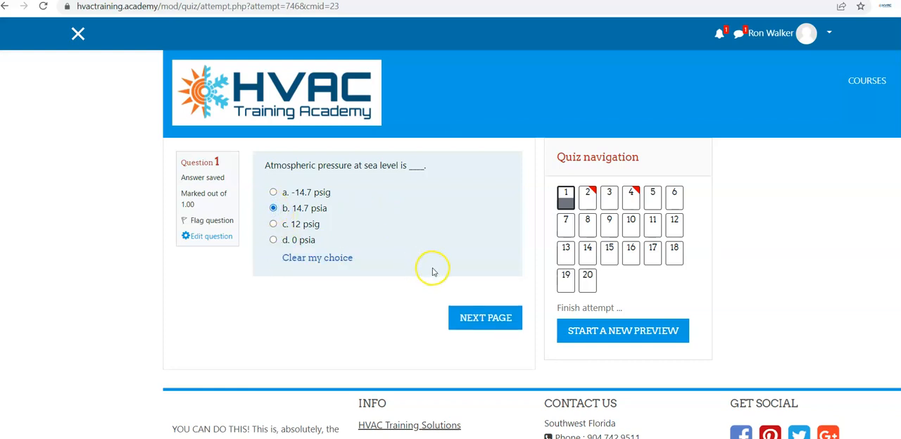
pyautogui.click(485, 318)
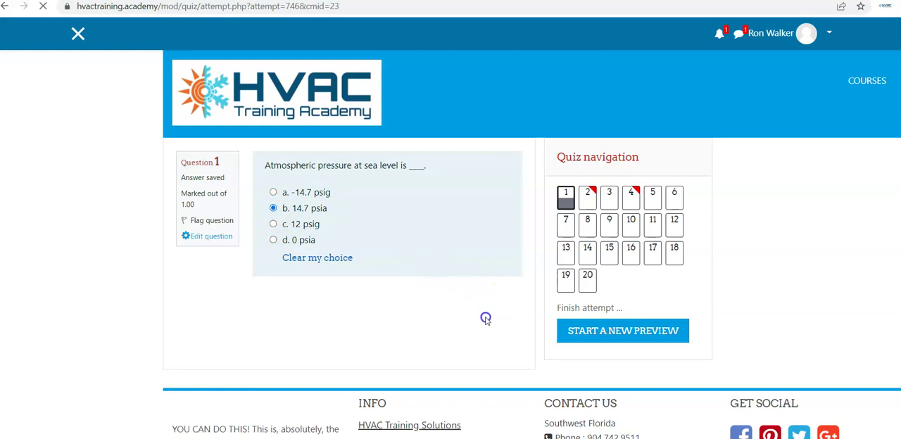
pyautogui.click(587, 197)
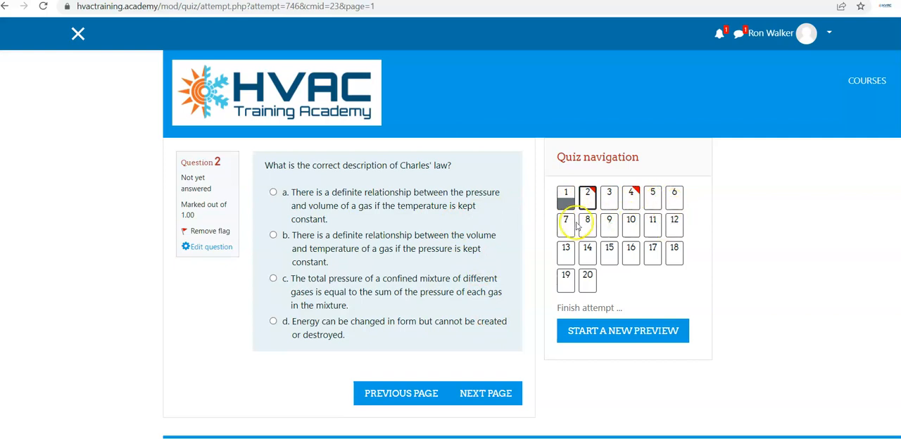
pyautogui.moveTo(566, 254)
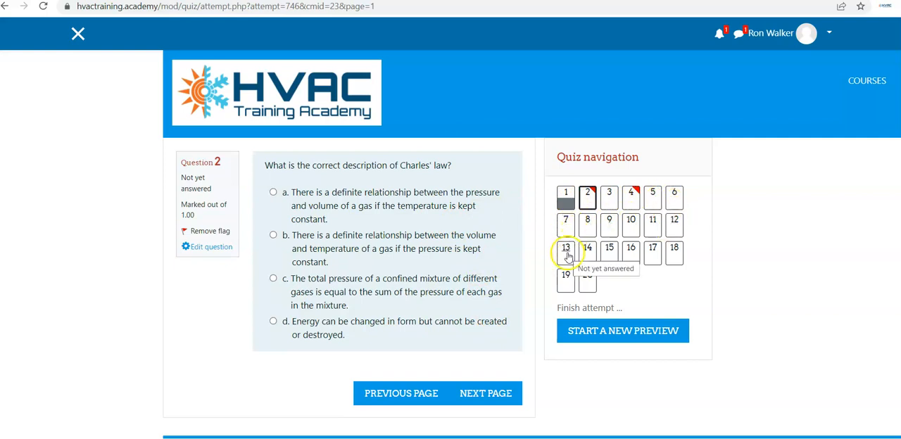
pyautogui.moveTo(604, 222)
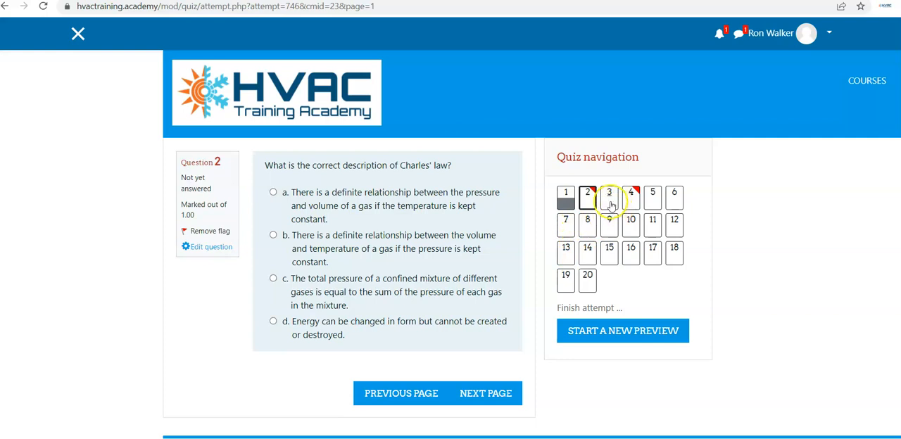
pyautogui.moveTo(610, 204)
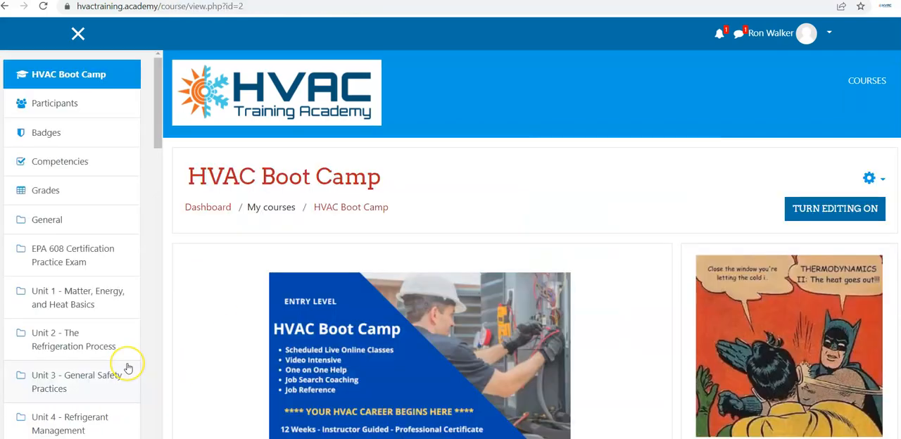
pyautogui.moveTo(308, 321)
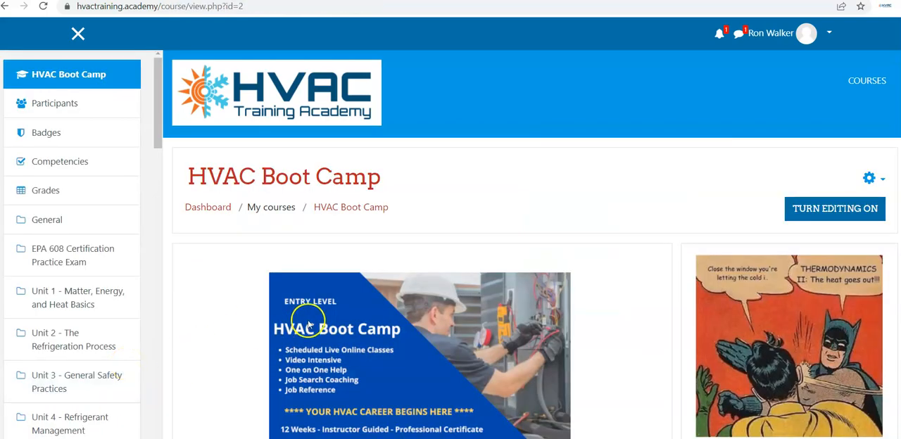
# Scroll the course home past Unit 1 to the restricted Unit 2 section.
pyautogui.scroll(-3)
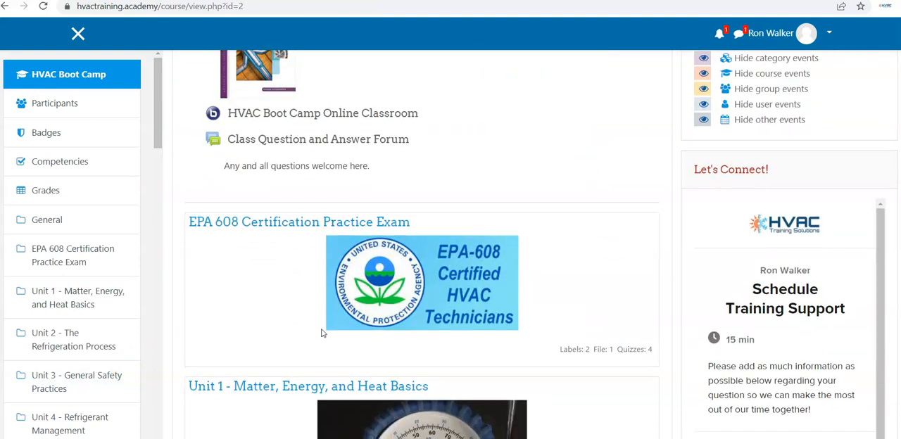
pyautogui.scroll(-3)
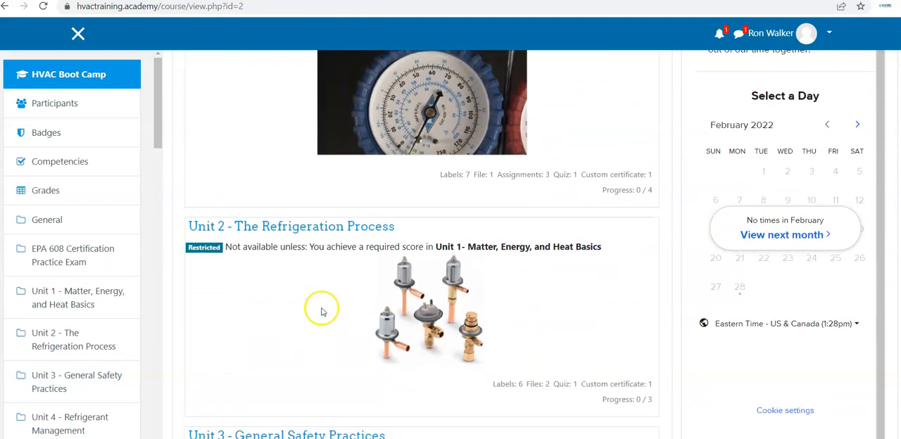
pyautogui.moveTo(273, 298)
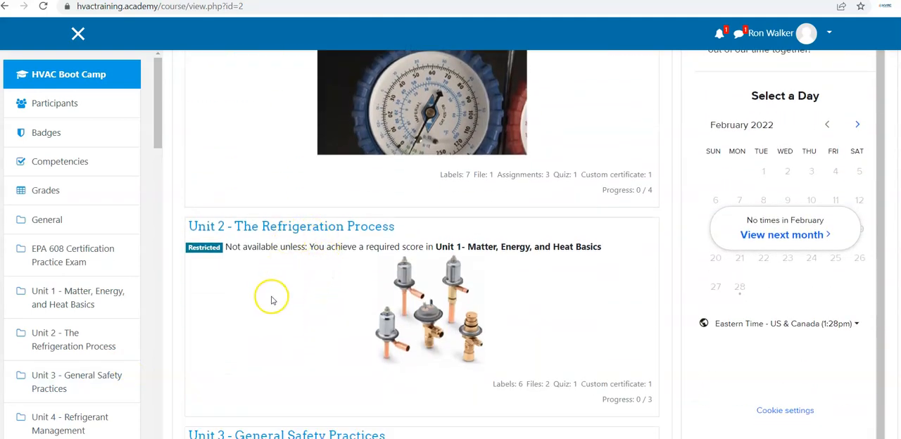
pyautogui.moveTo(218, 260)
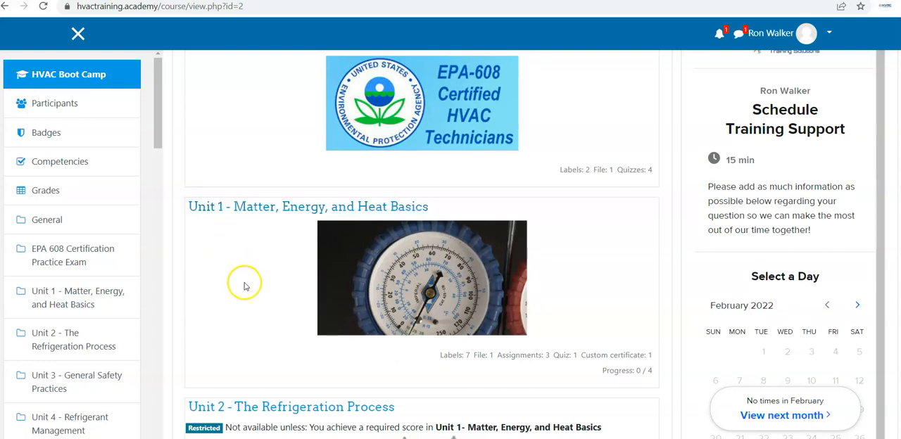
pyautogui.scroll(-3)
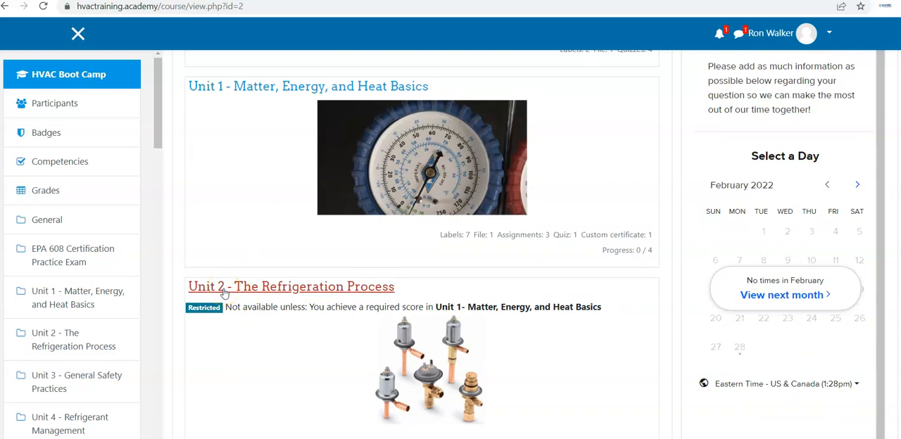
# Open Unit 2 - The Refrigeration Process and scroll to its reading assignments and note-taking guide.
pyautogui.click(228, 292)
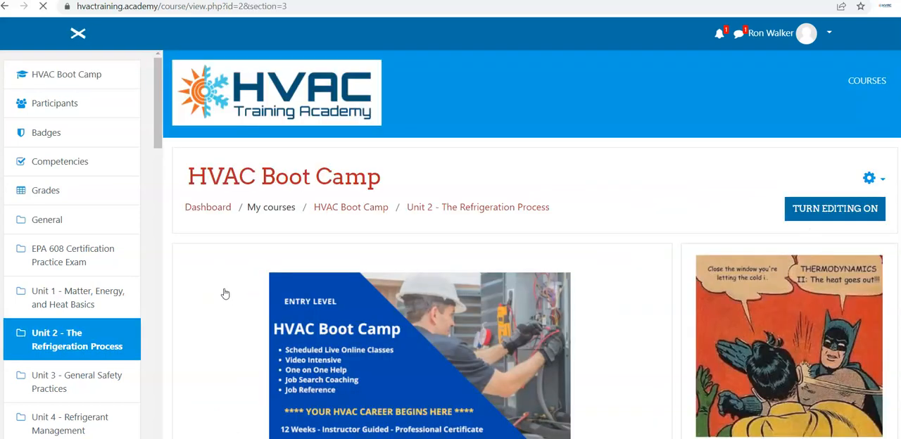
pyautogui.scroll(-3)
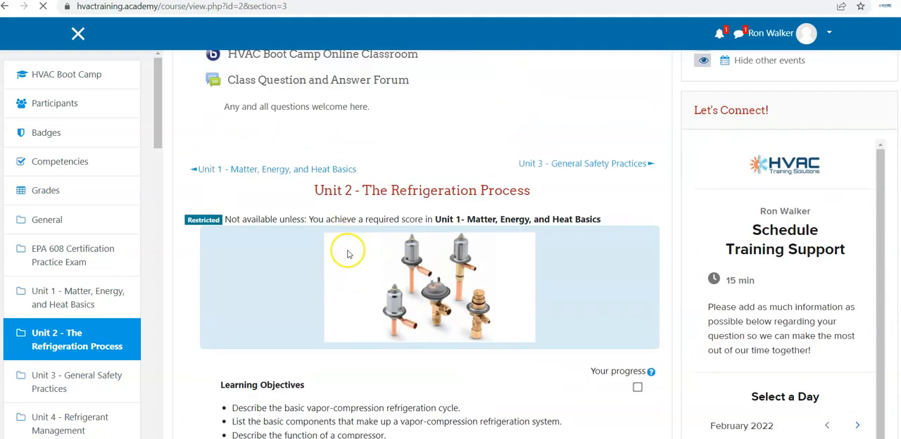
pyautogui.scroll(-3)
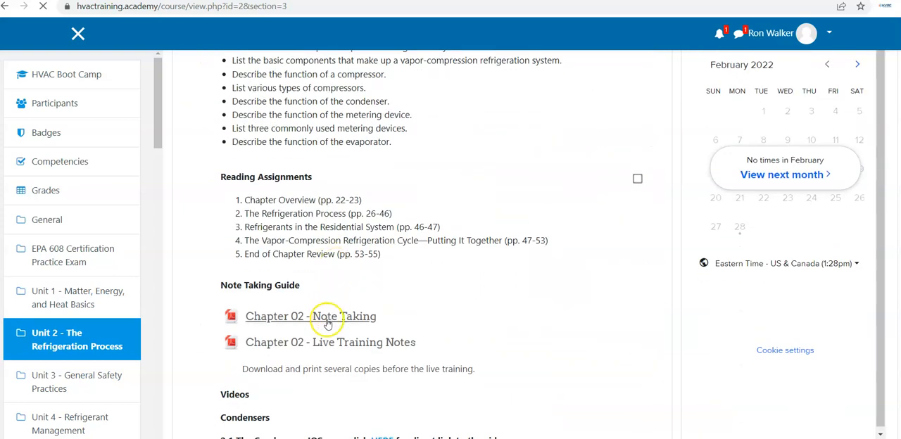
pyautogui.moveTo(271, 200)
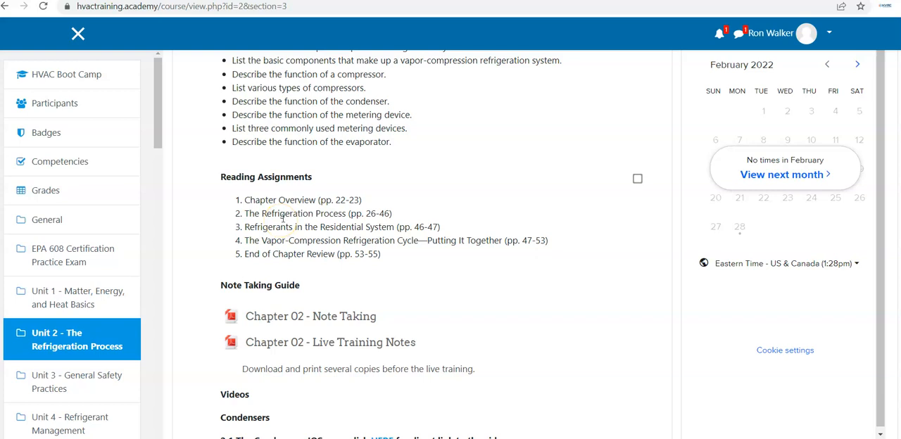
# Scroll past the condenser, evaporator, compressor and TXV videos to the Unit 2 quiz and grade report.
pyautogui.scroll(-3)
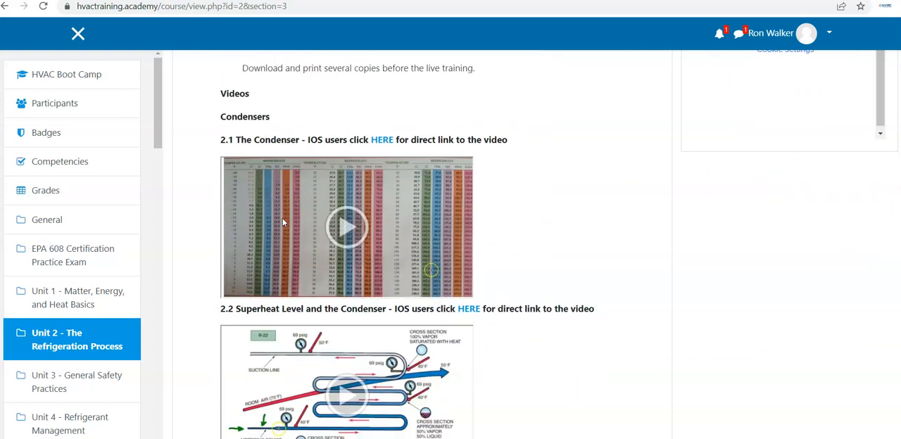
pyautogui.moveTo(530, 284)
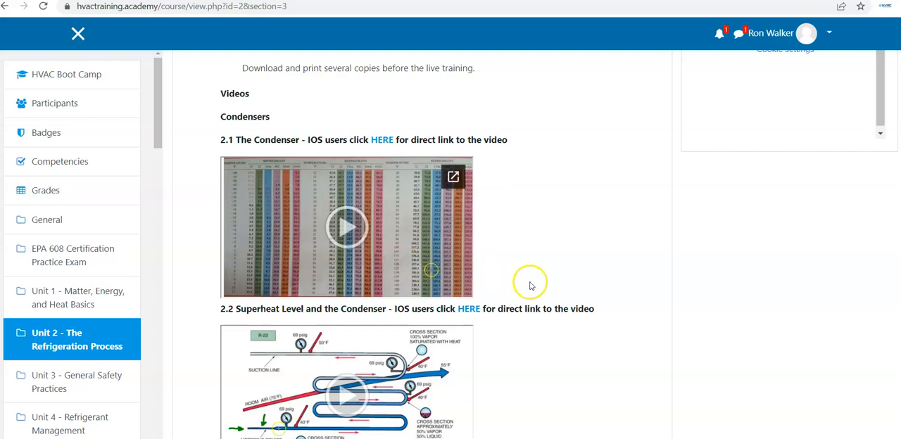
pyautogui.scroll(-3)
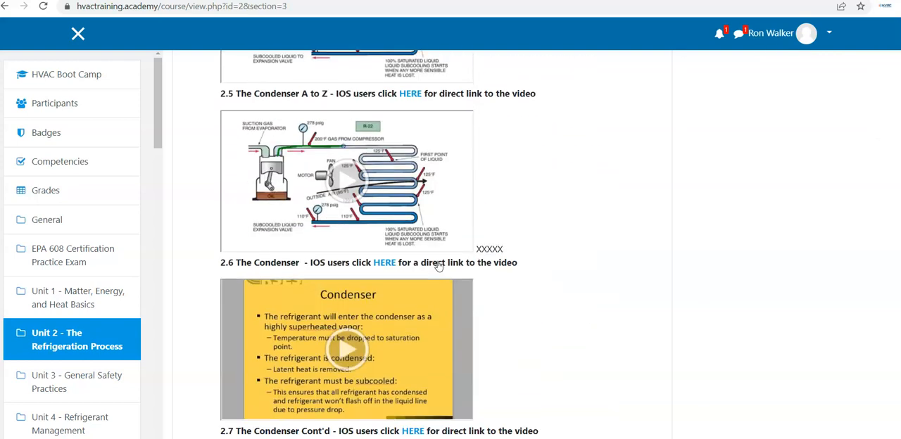
pyautogui.scroll(-3)
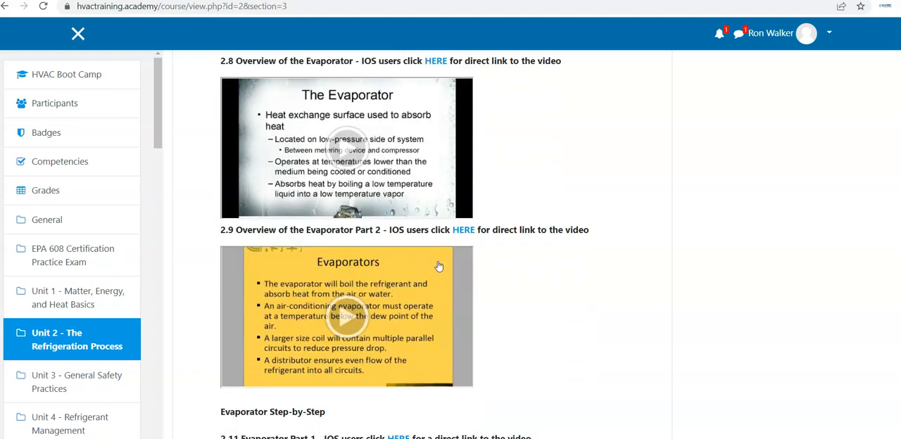
pyautogui.scroll(-3)
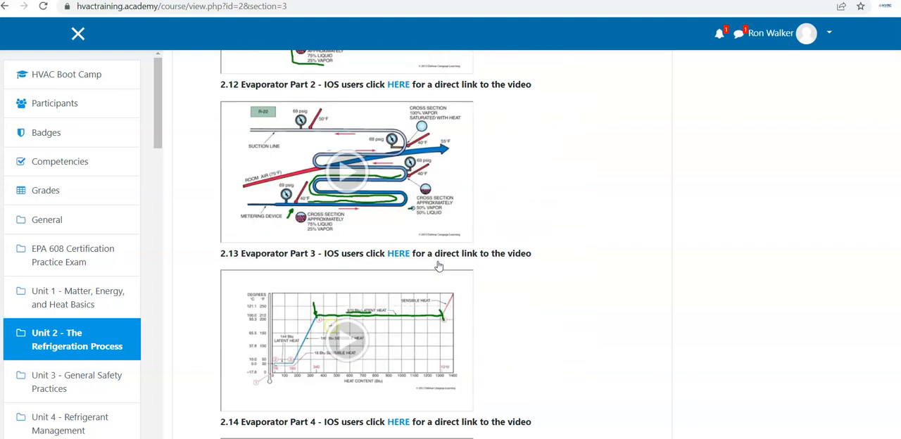
pyautogui.scroll(-3)
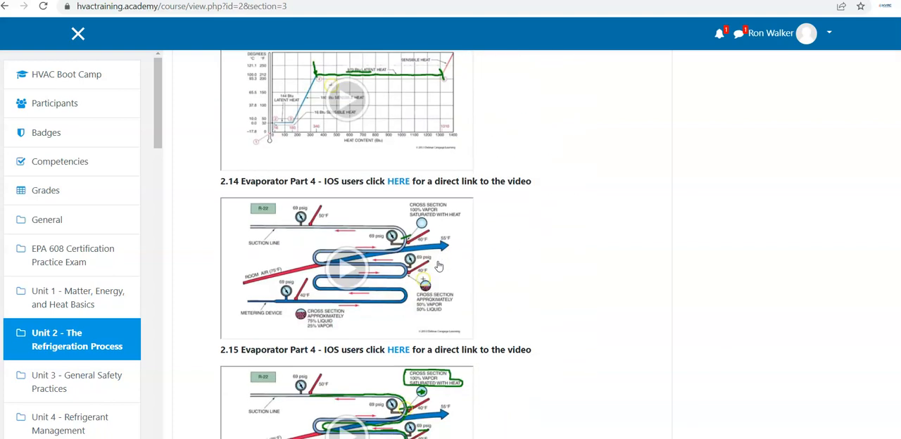
pyautogui.scroll(-3)
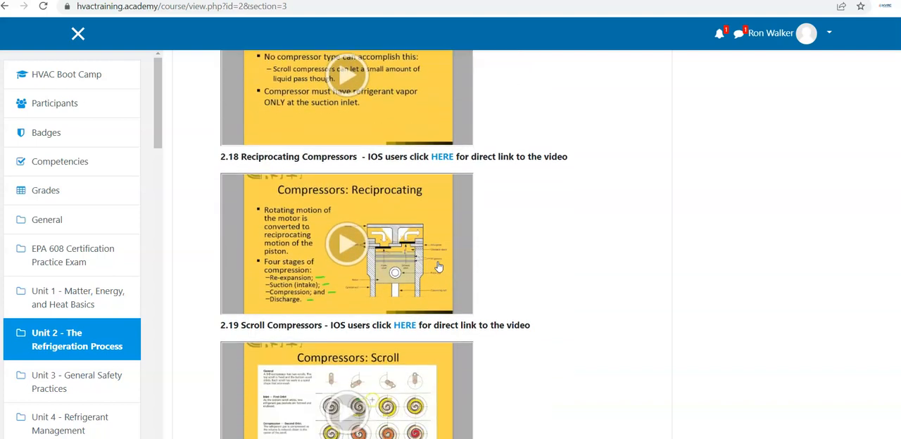
pyautogui.scroll(-3)
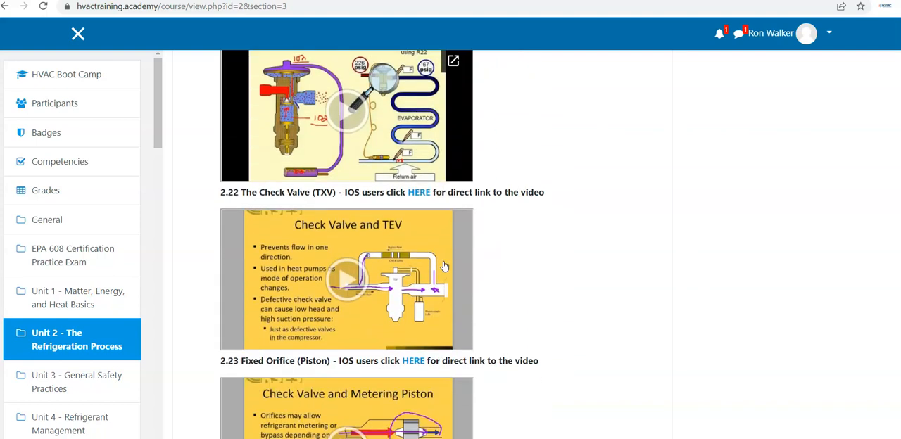
pyautogui.scroll(-3)
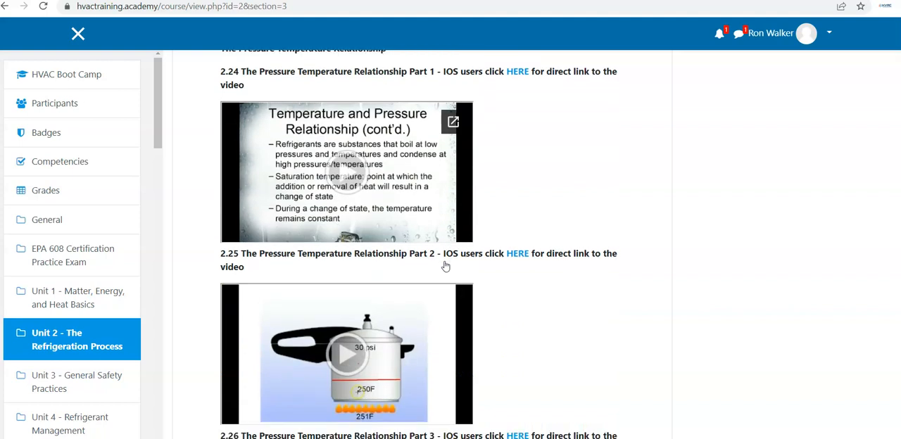
pyautogui.scroll(-3)
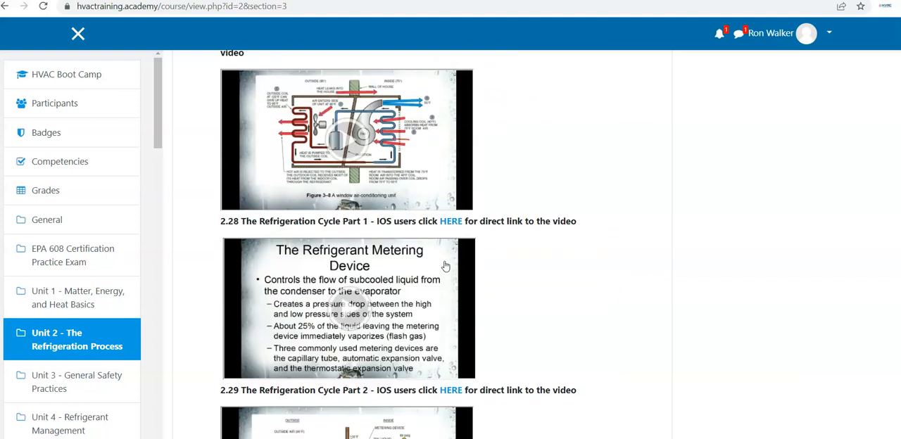
pyautogui.scroll(-3)
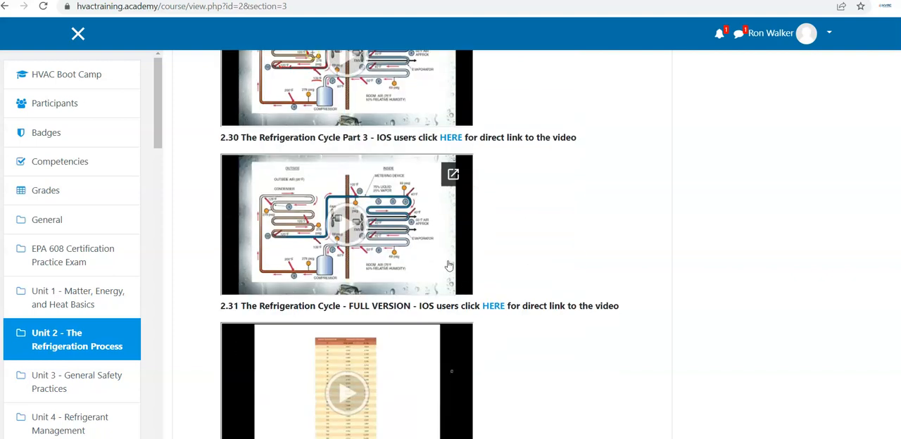
pyautogui.scroll(-3)
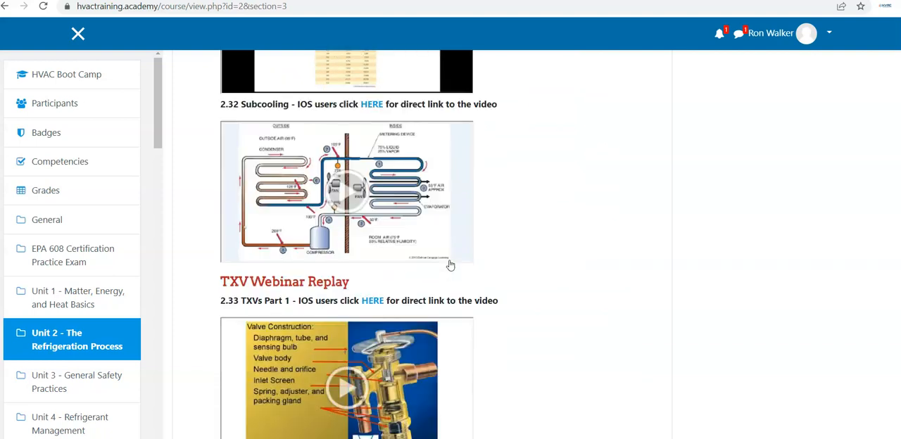
pyautogui.scroll(-3)
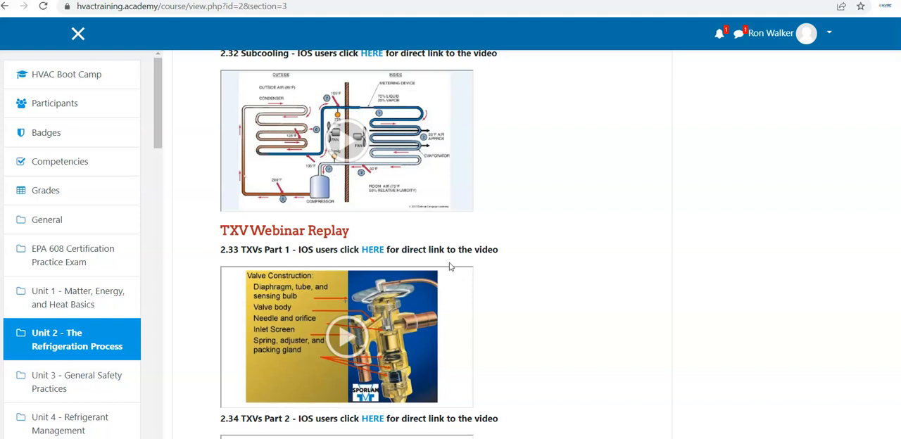
pyautogui.scroll(-3)
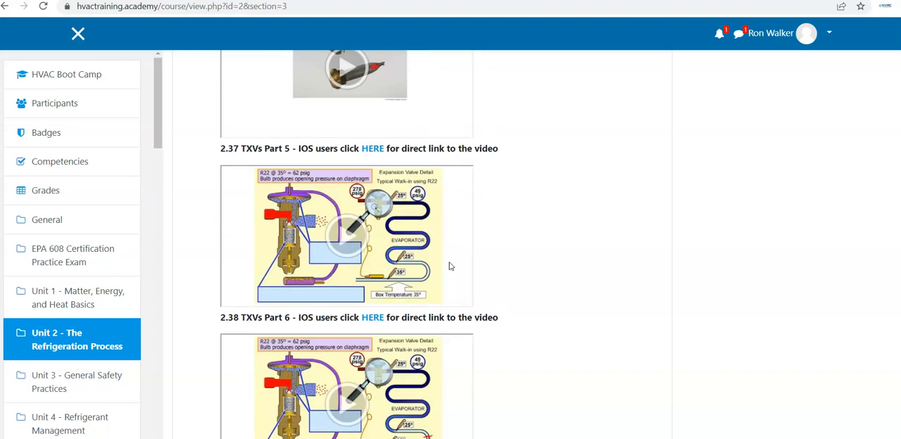
pyautogui.scroll(-3)
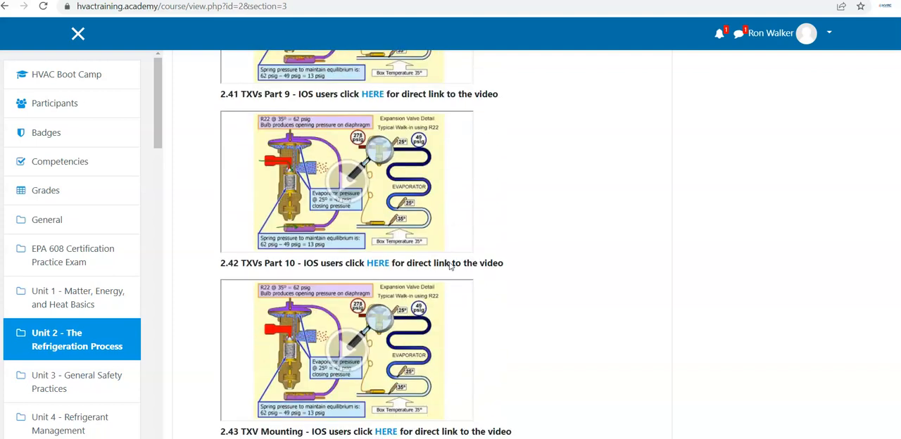
pyautogui.scroll(-3)
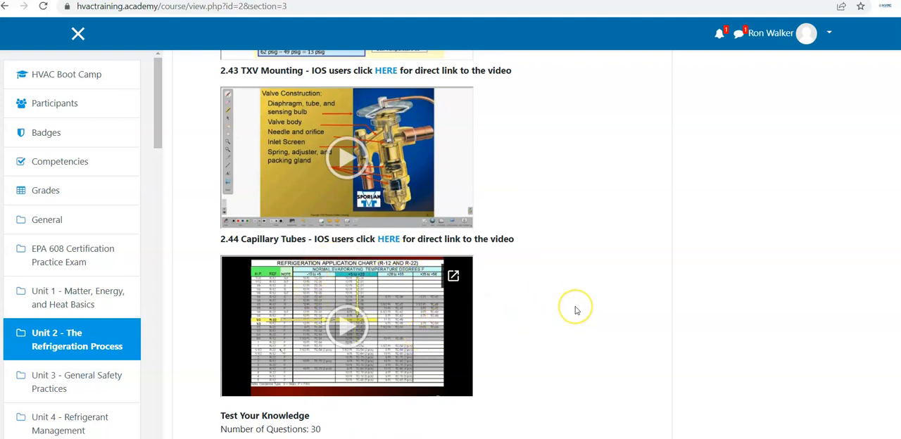
pyautogui.scroll(-3)
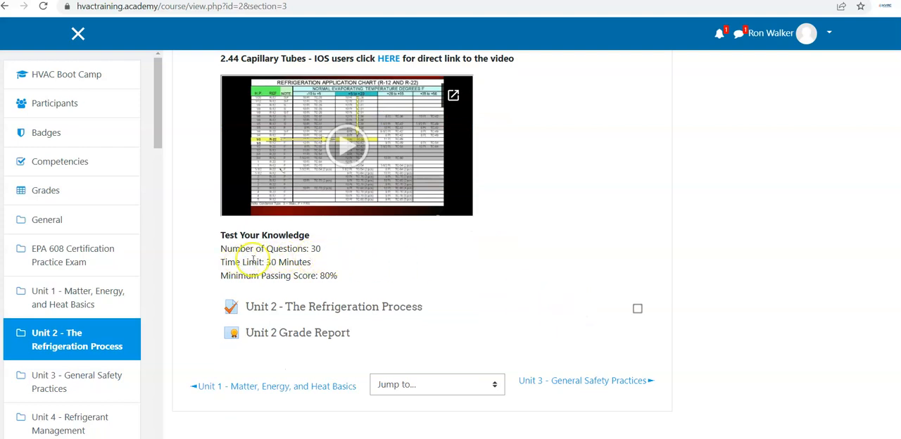
pyautogui.moveTo(319, 277)
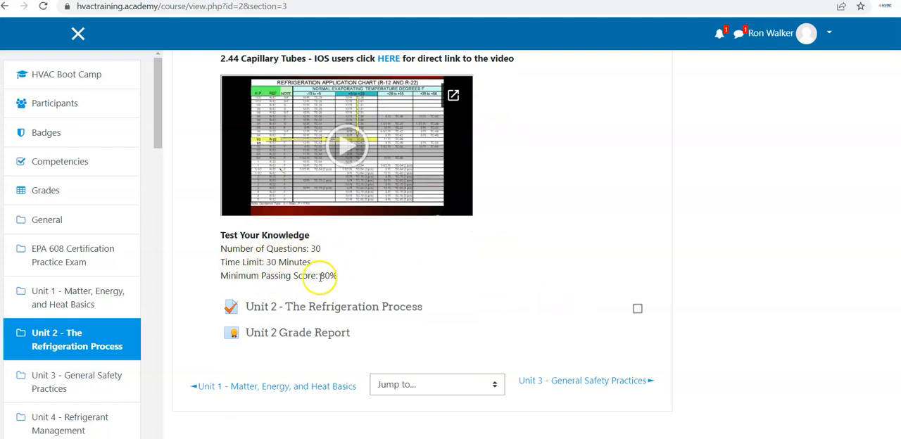
pyautogui.moveTo(372, 317)
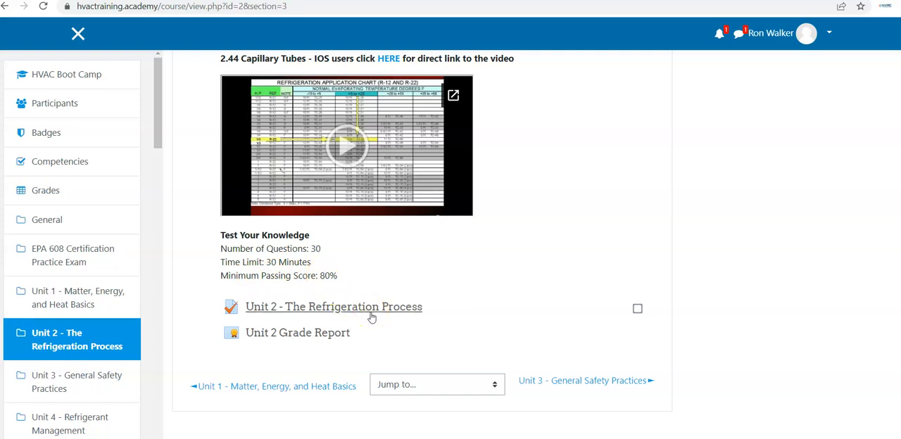
pyautogui.moveTo(160, 138)
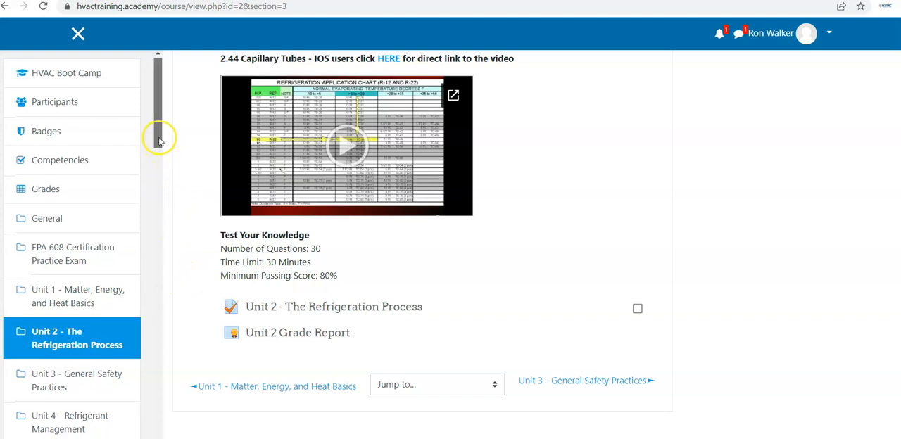
# Scroll down the course to reach the Mid-Course Challenge section.
pyautogui.scroll(-3)
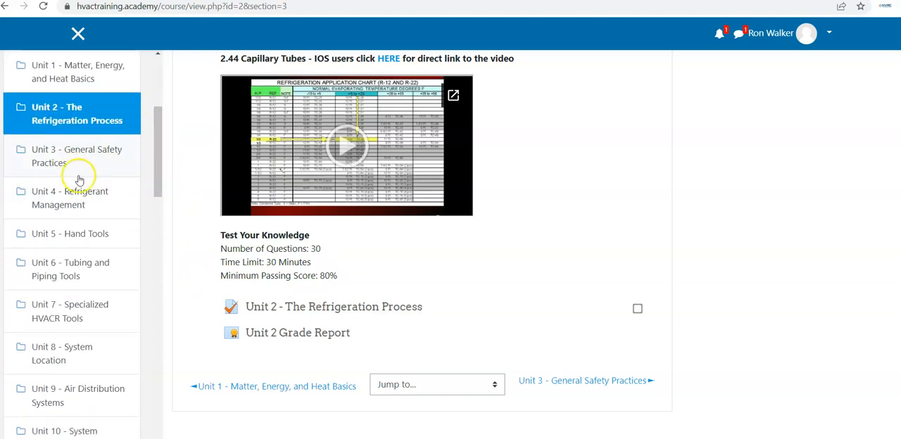
pyautogui.moveTo(93, 237)
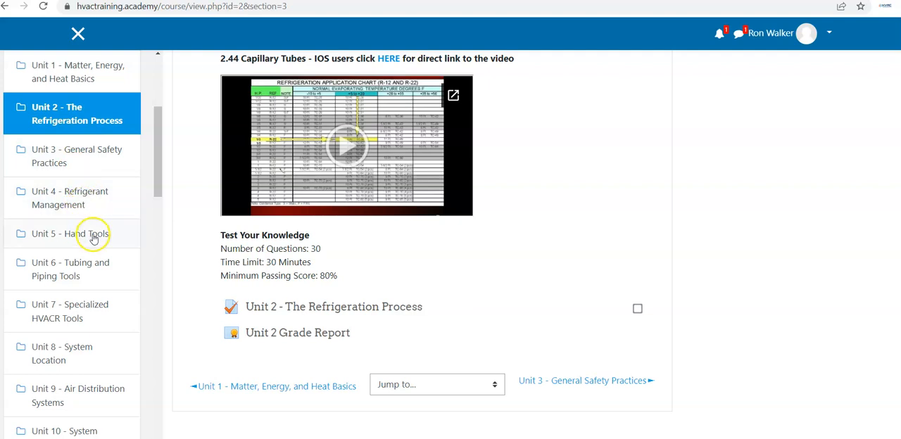
pyautogui.scroll(-3)
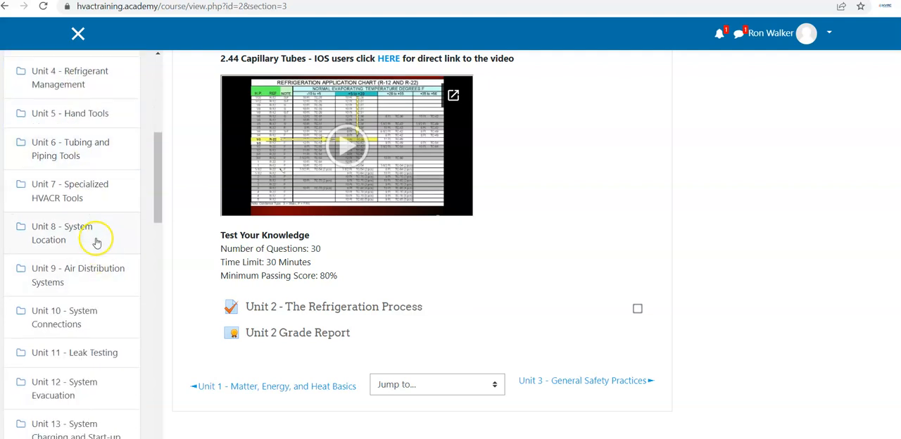
pyautogui.moveTo(84, 227)
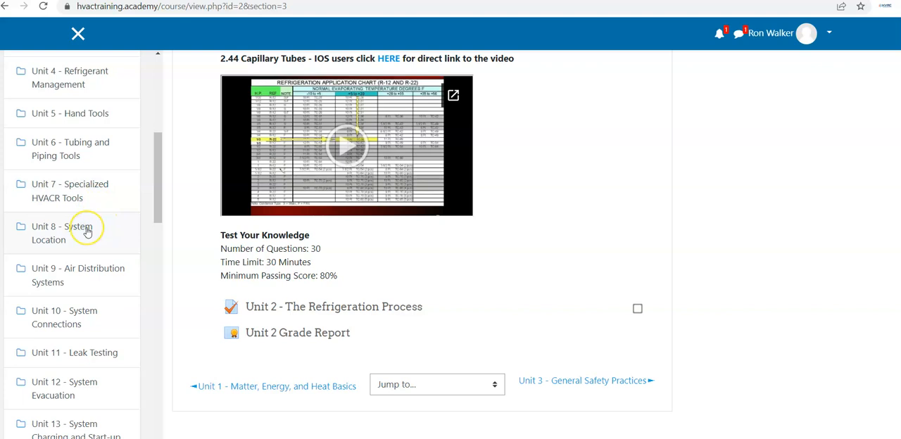
pyautogui.moveTo(87, 232)
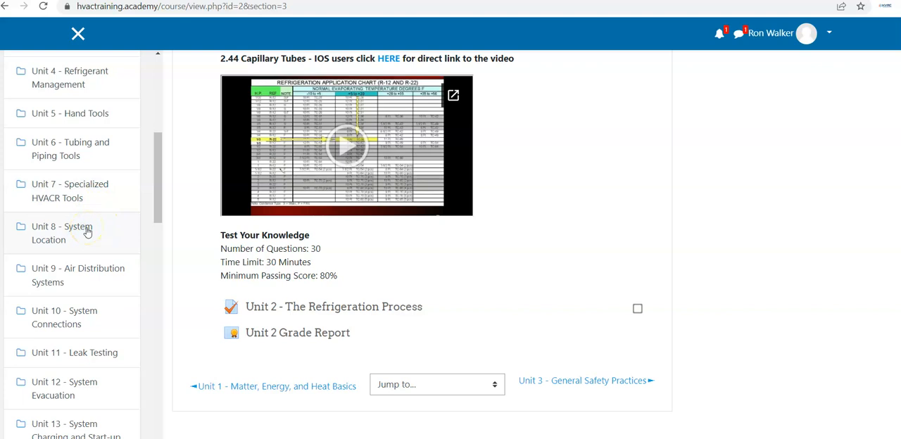
pyautogui.moveTo(87, 276)
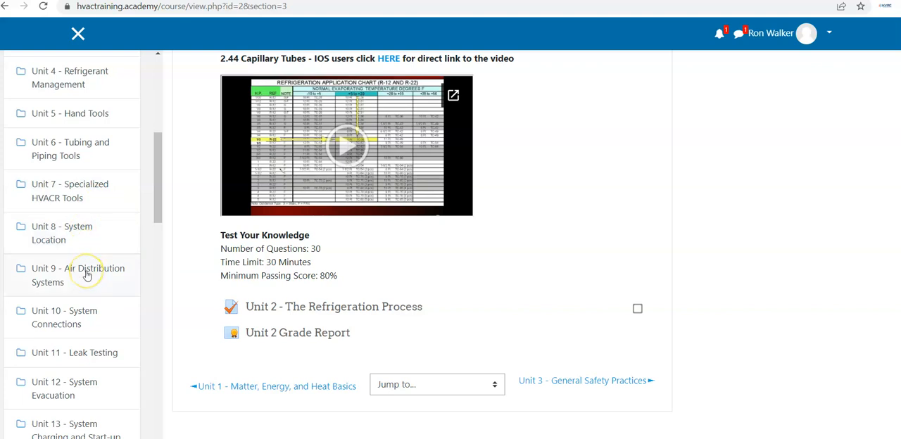
pyautogui.scroll(-3)
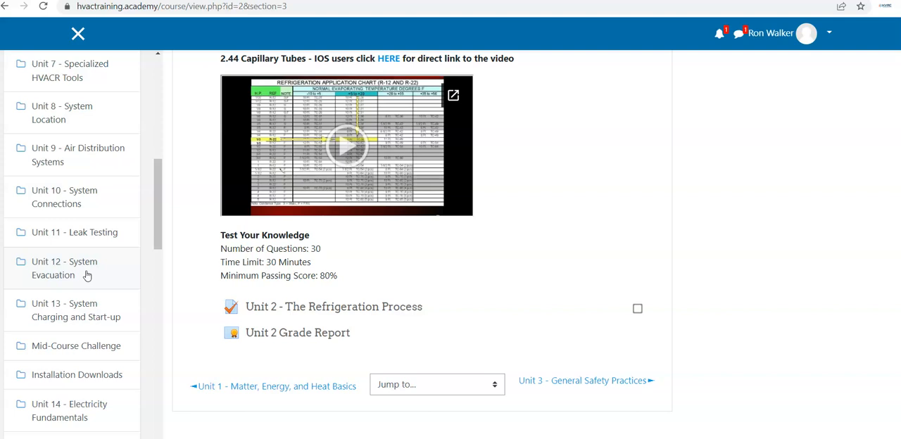
pyautogui.scroll(-3)
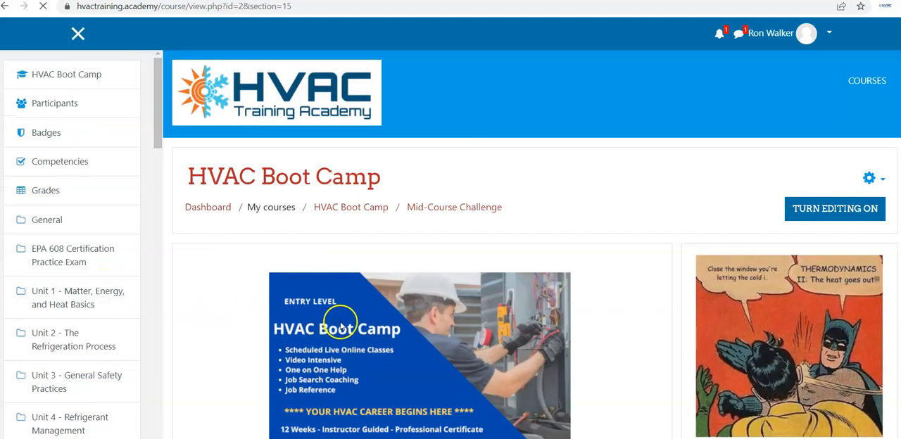
# Look over the Mid-Course Challenge installation manual and quiz, then open Unit 14 - Electricity Fundamentals.
pyautogui.scroll(-3)
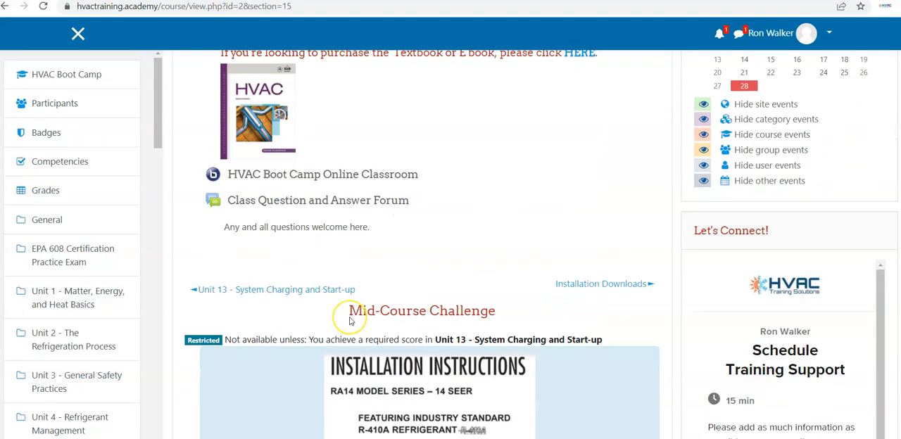
pyautogui.scroll(-3)
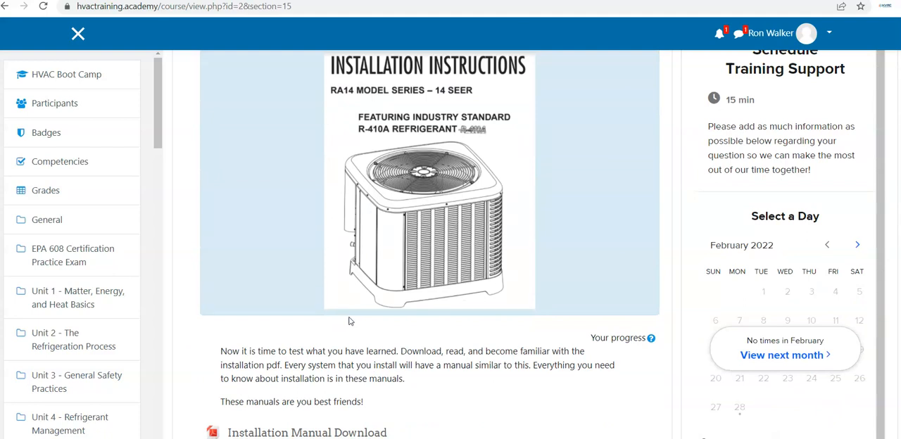
pyautogui.scroll(-3)
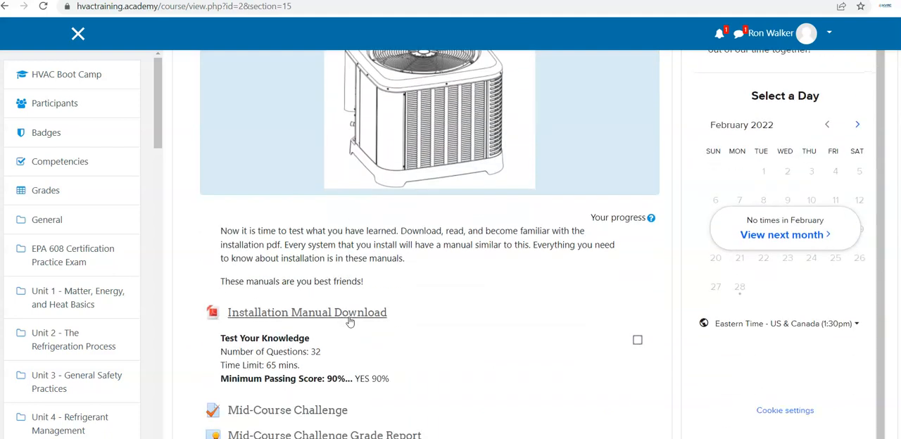
pyautogui.scroll(-3)
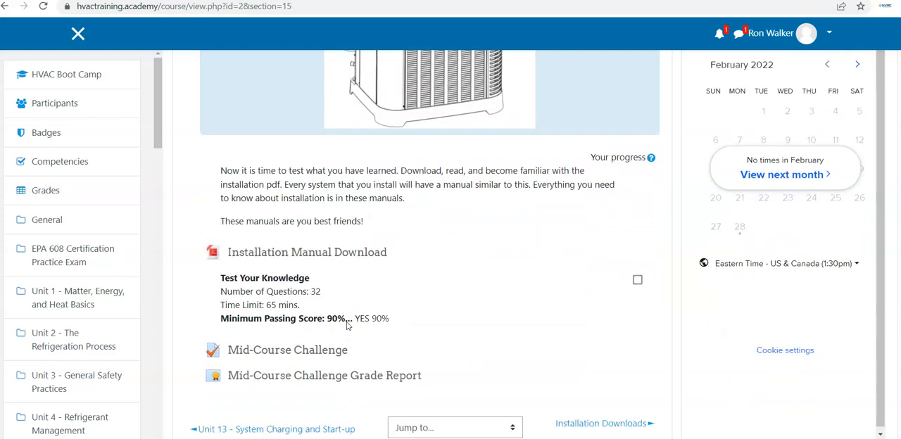
pyautogui.moveTo(467, 300)
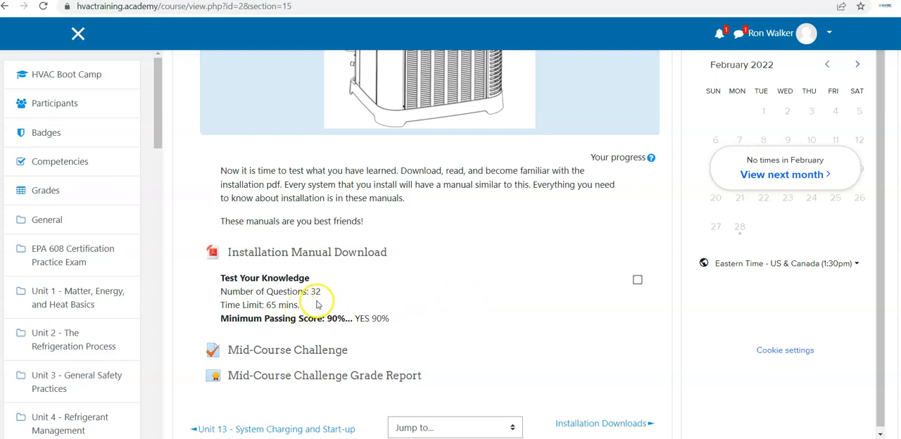
pyautogui.moveTo(460, 311)
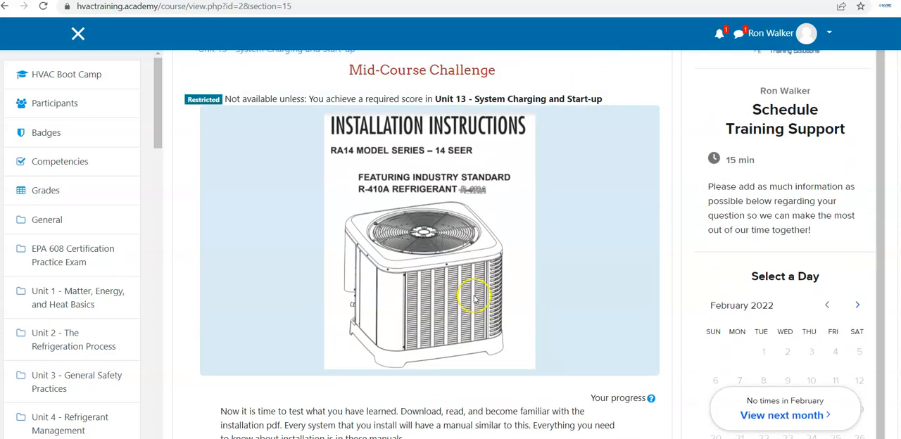
pyautogui.moveTo(387, 178)
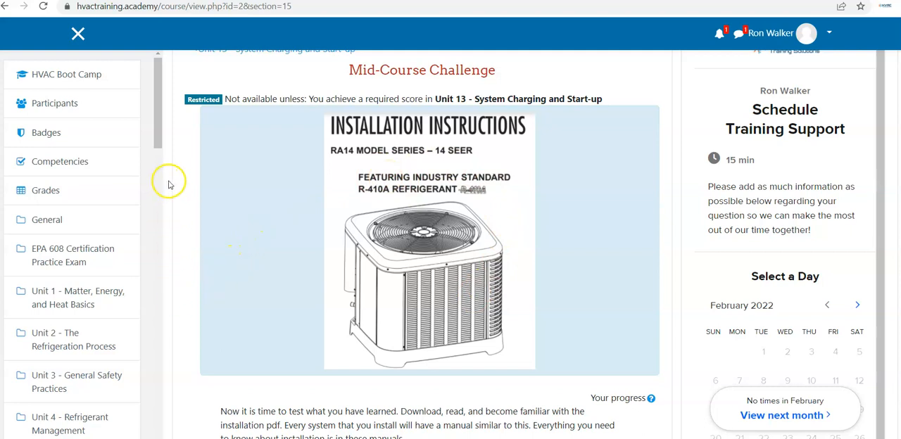
pyautogui.scroll(-3)
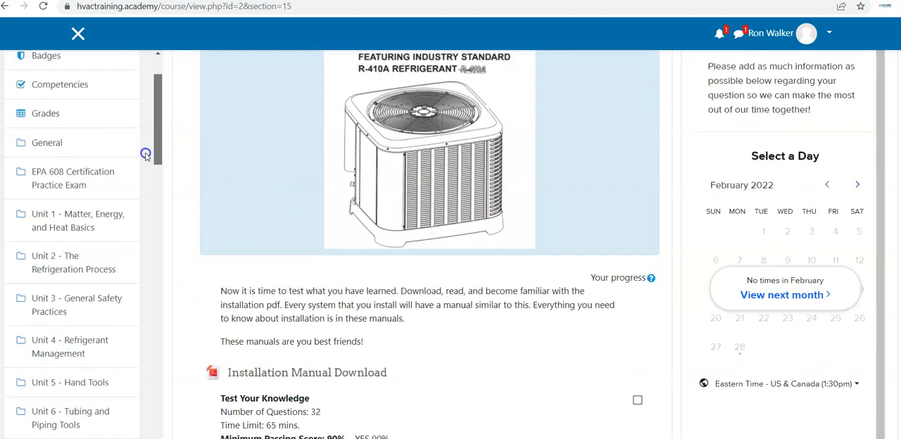
pyautogui.scroll(-3)
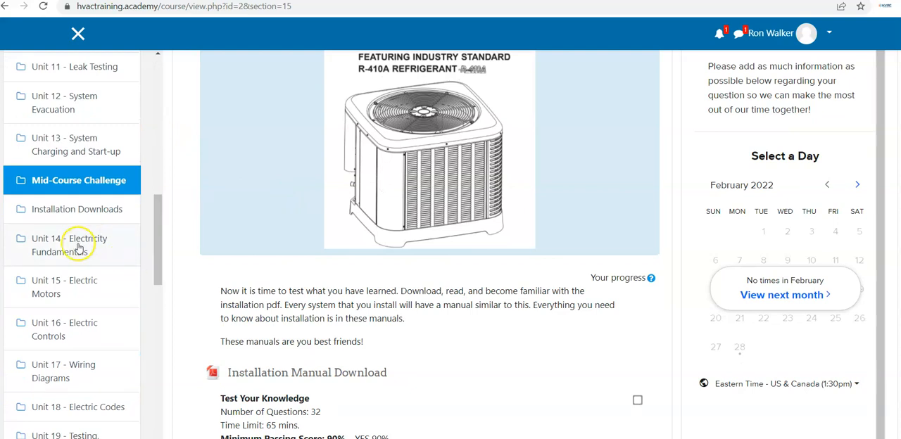
pyautogui.click(69, 245)
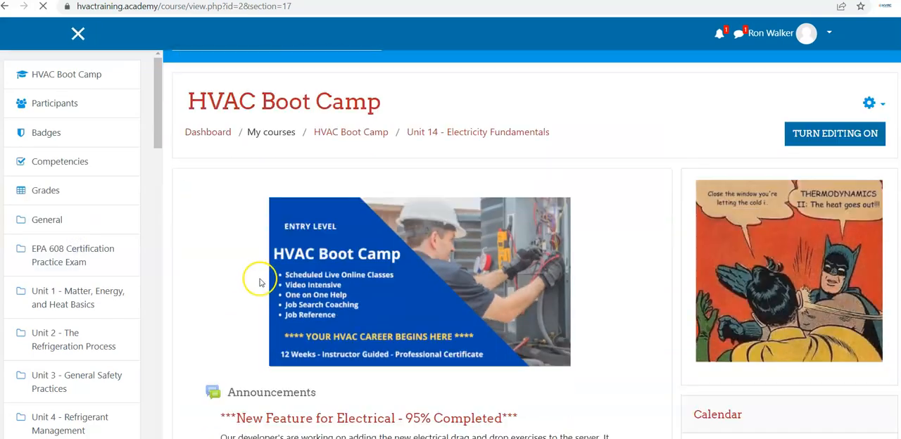
pyautogui.scroll(-3)
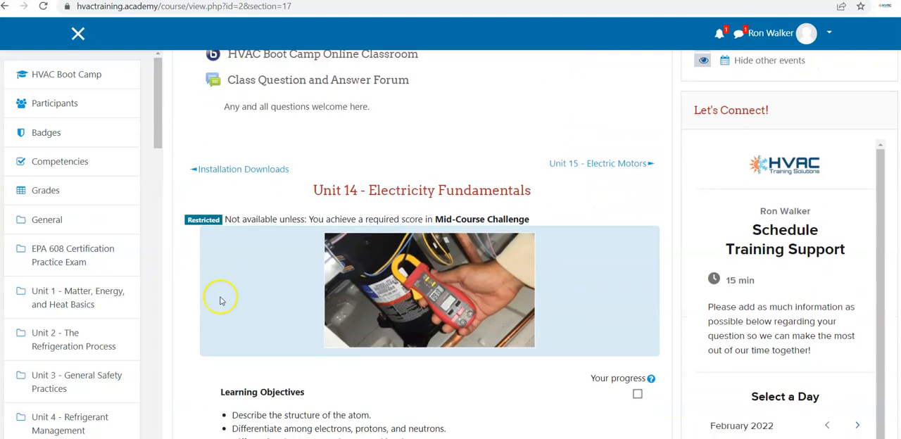
pyautogui.scroll(-3)
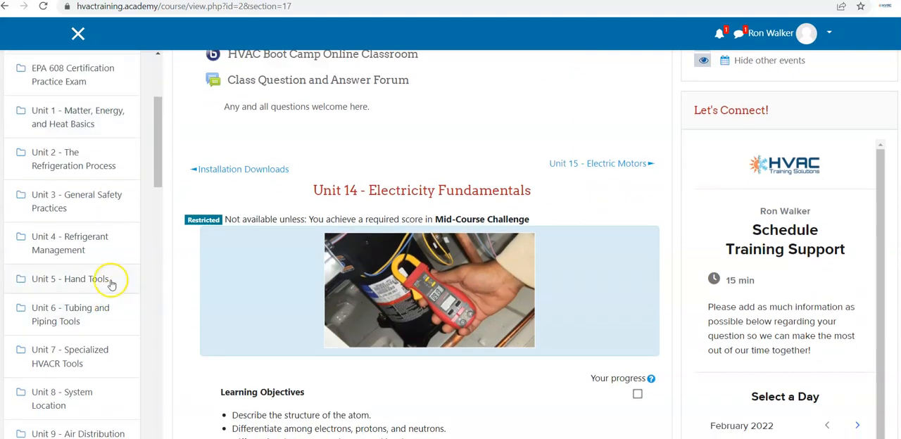
pyautogui.scroll(-3)
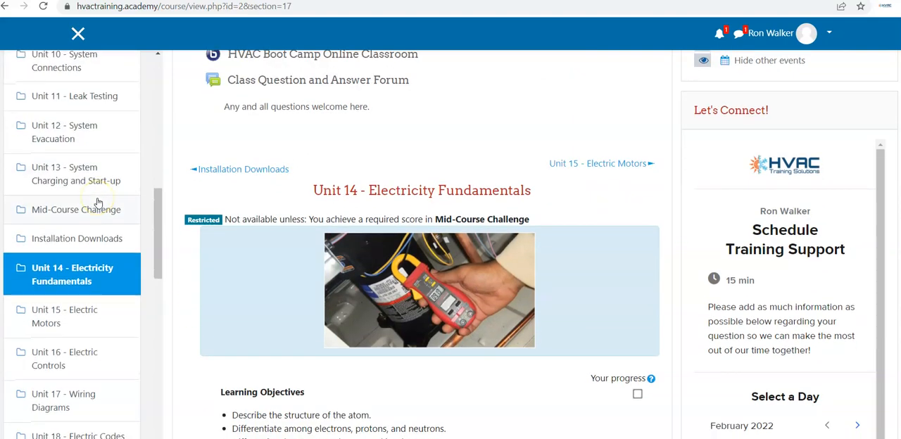
pyautogui.scroll(-3)
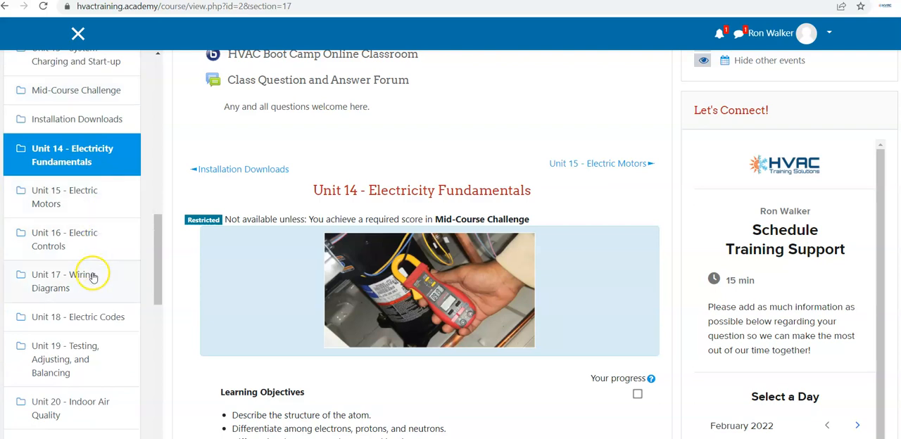
pyautogui.moveTo(107, 317)
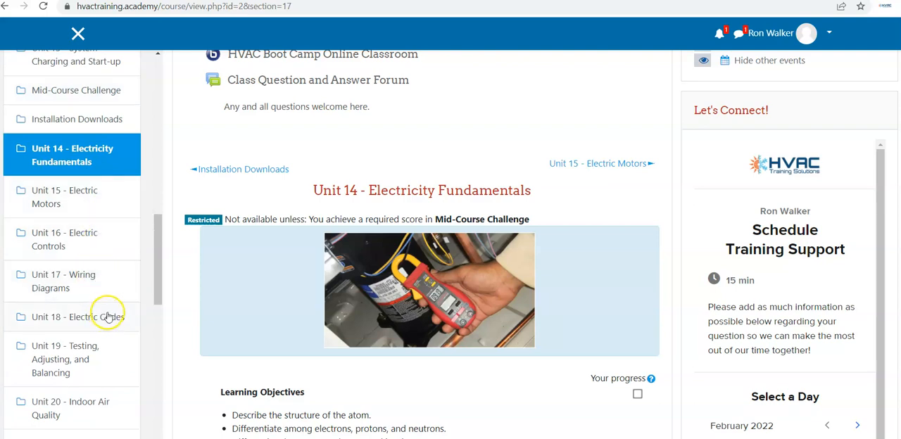
pyautogui.scroll(-3)
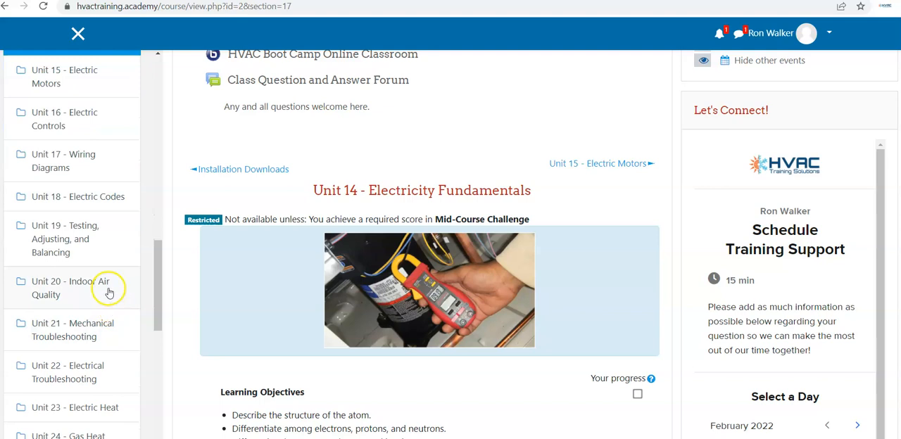
pyautogui.scroll(-3)
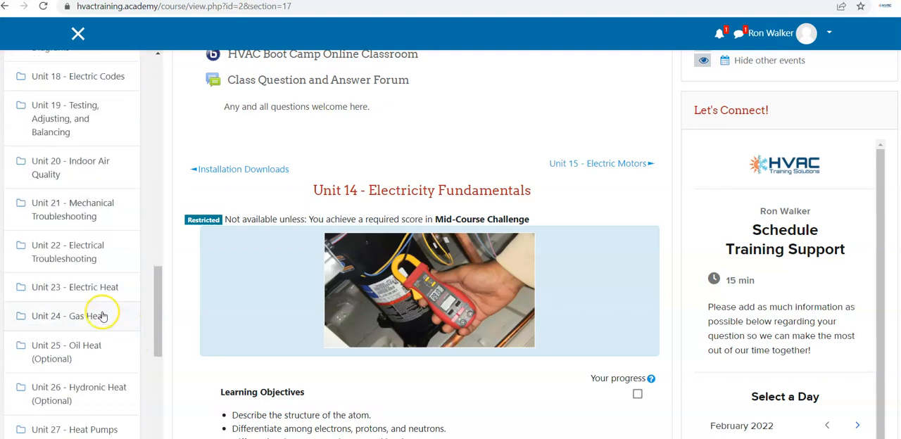
pyautogui.moveTo(98, 297)
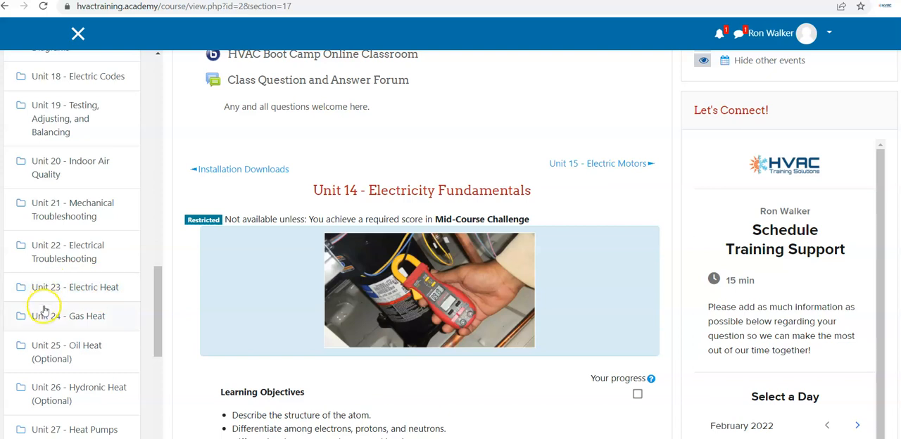
pyautogui.moveTo(81, 350)
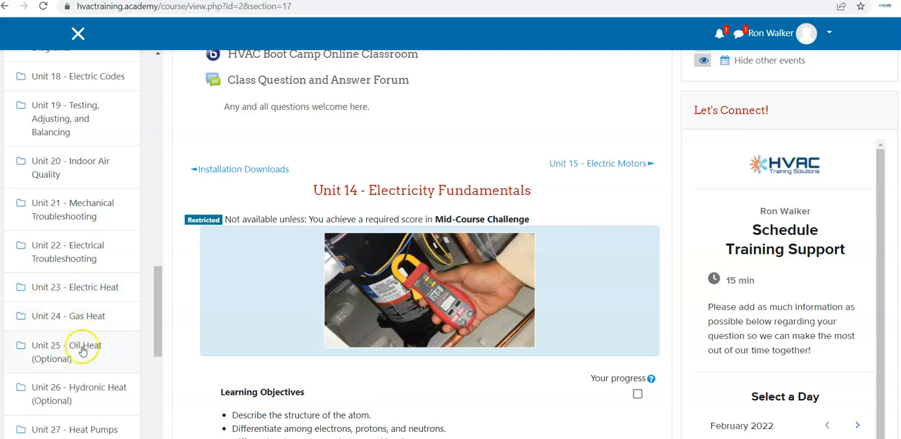
pyautogui.moveTo(91, 349)
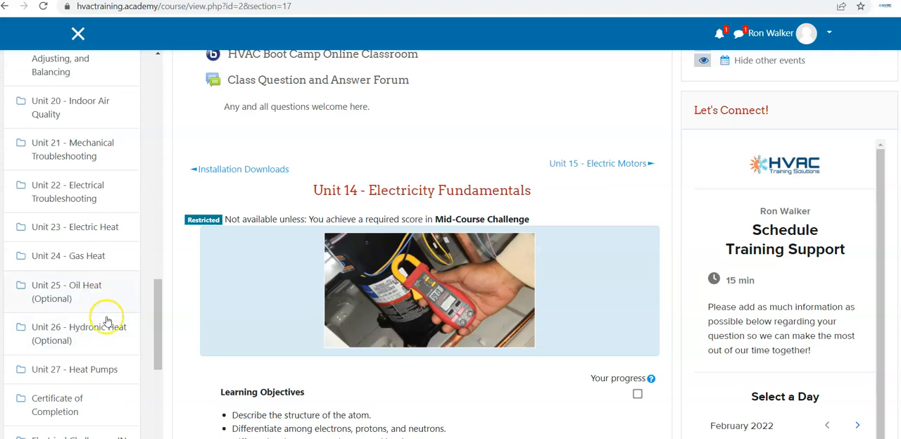
pyautogui.scroll(-3)
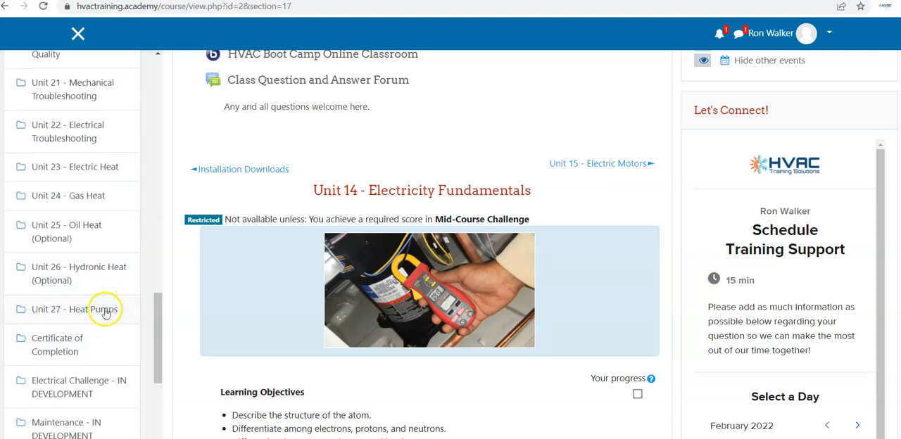
pyautogui.moveTo(73, 351)
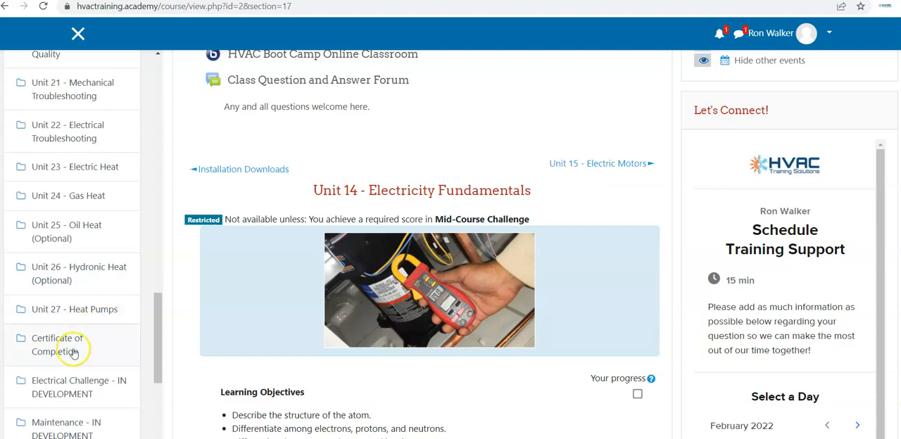